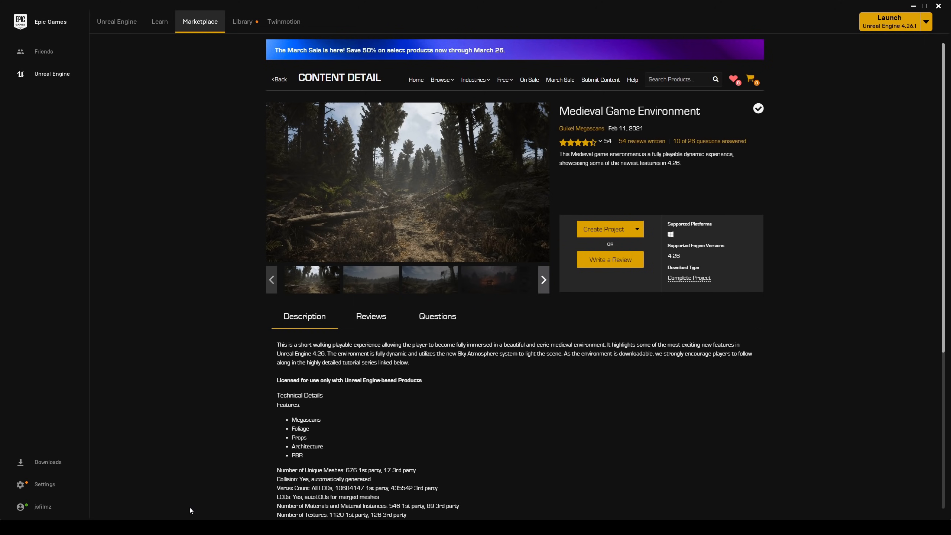
mouse_move(517, 255)
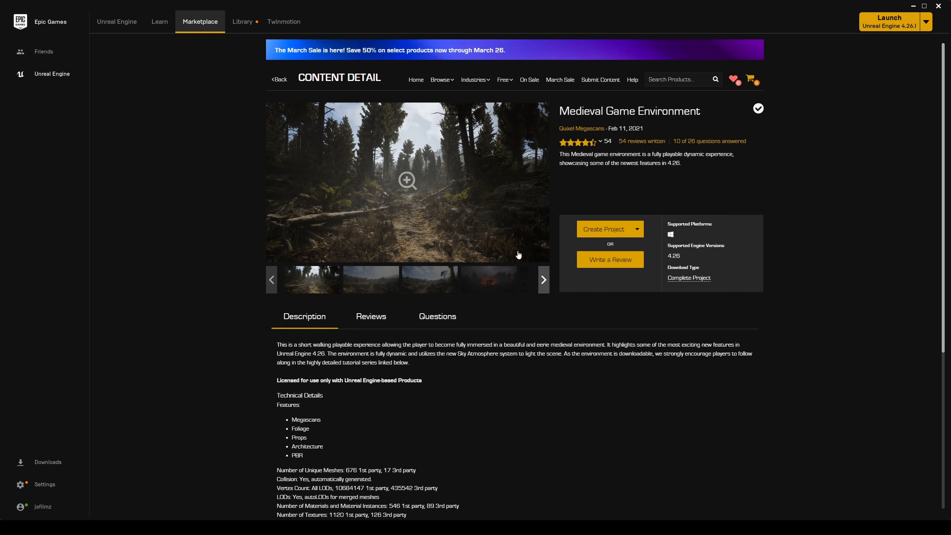
mouse_move(422, 166)
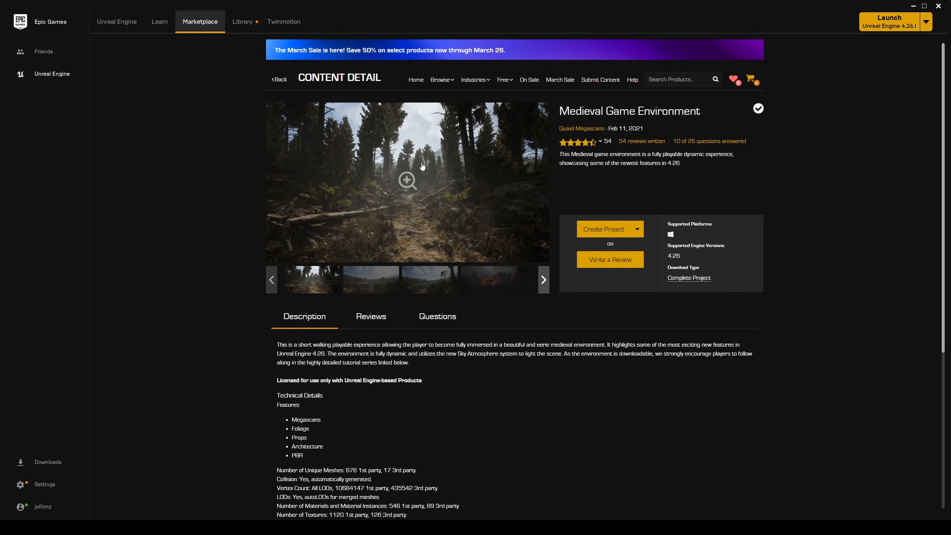
- View the meadow-with-banner screenshot in the Medieval Game Environment gallery
left_click(428, 279)
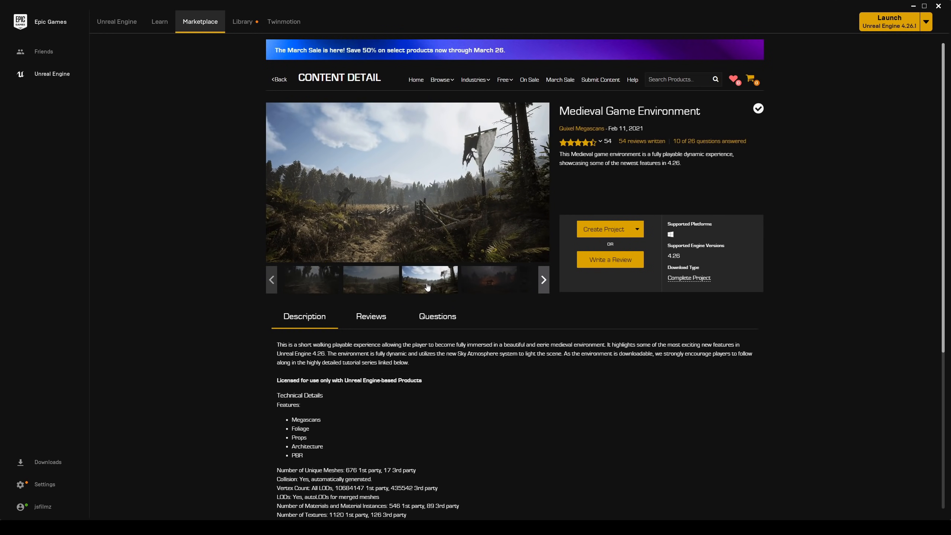
mouse_move(649, 225)
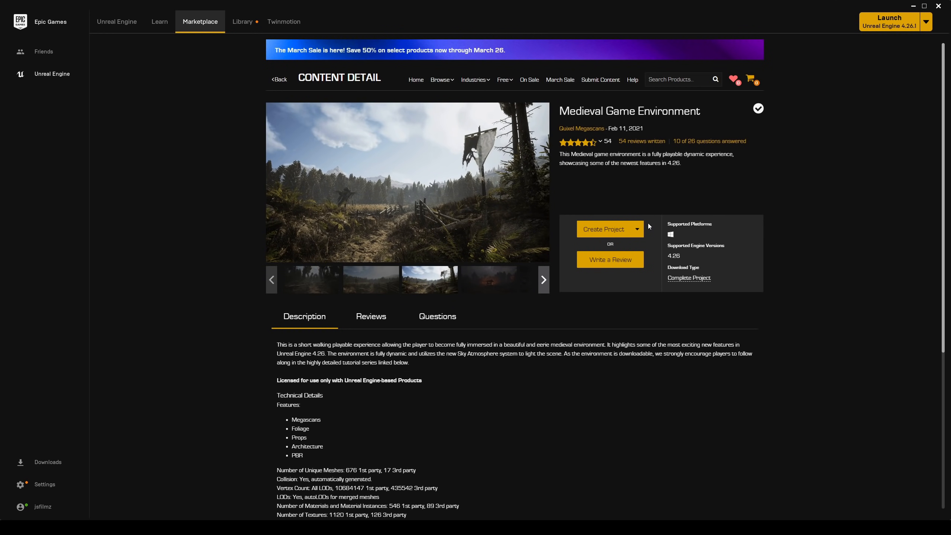
mouse_move(774, 271)
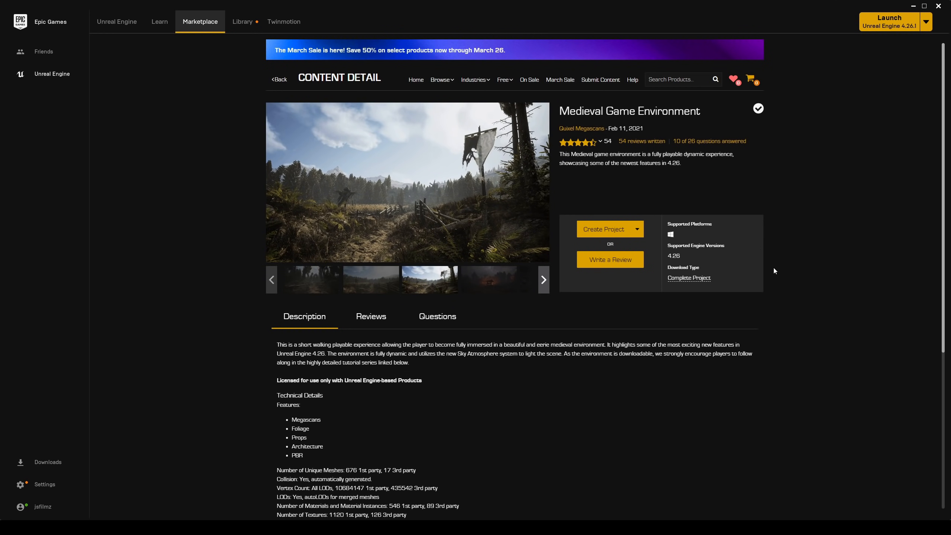
mouse_move(544, 209)
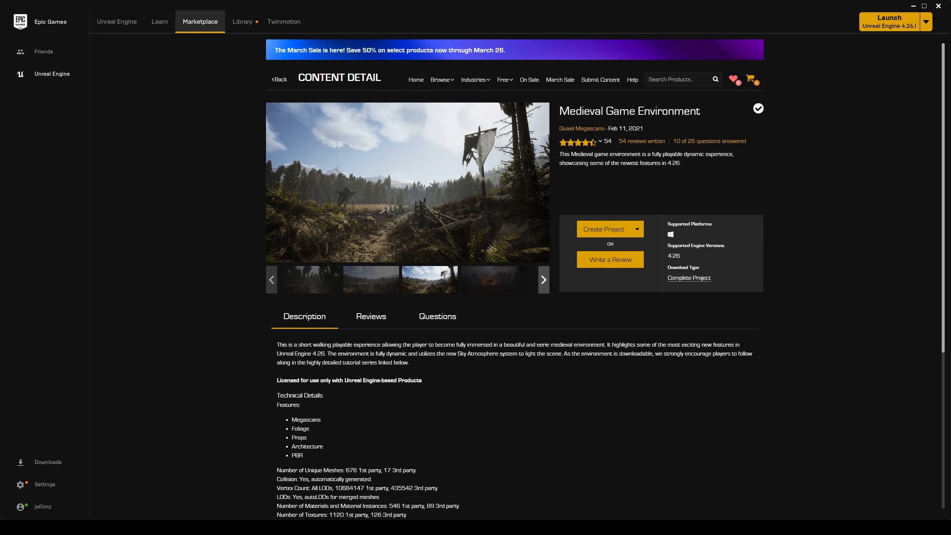
mouse_move(405, 150)
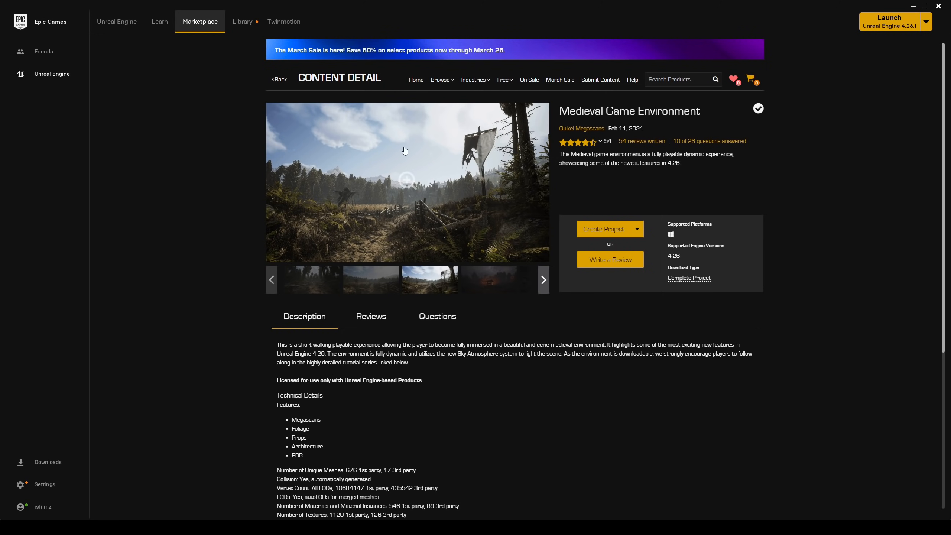
mouse_move(404, 150)
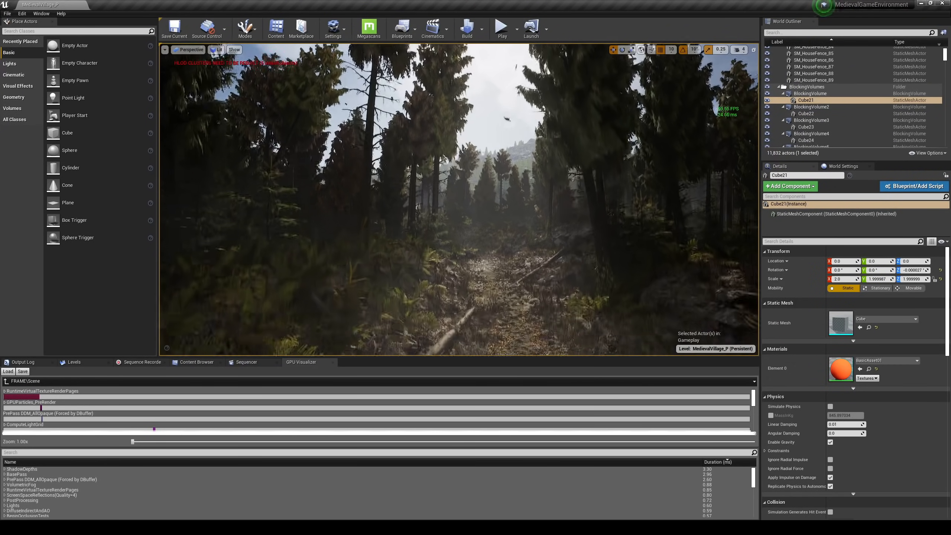
- Open the MedievalGameEnvironment project and view the village level full-screen
left_click(333, 29)
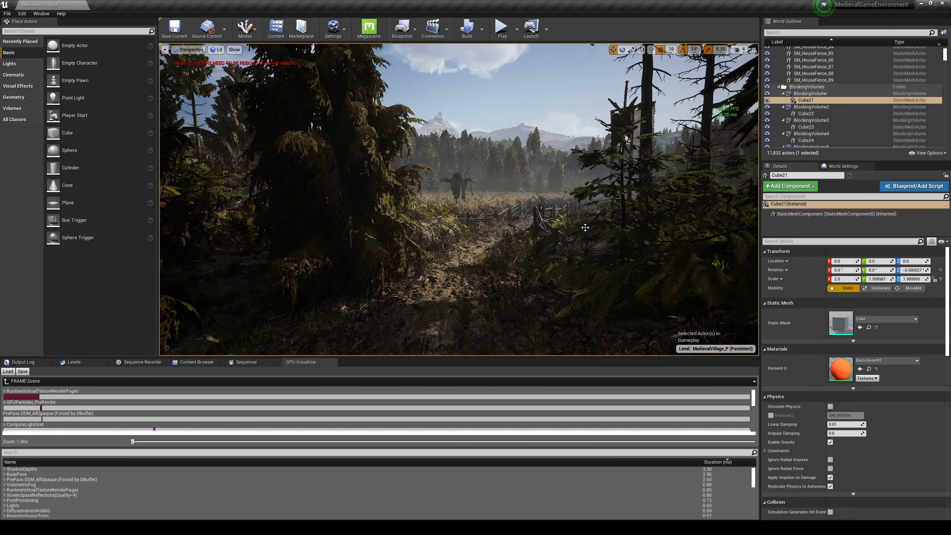
key("F11")
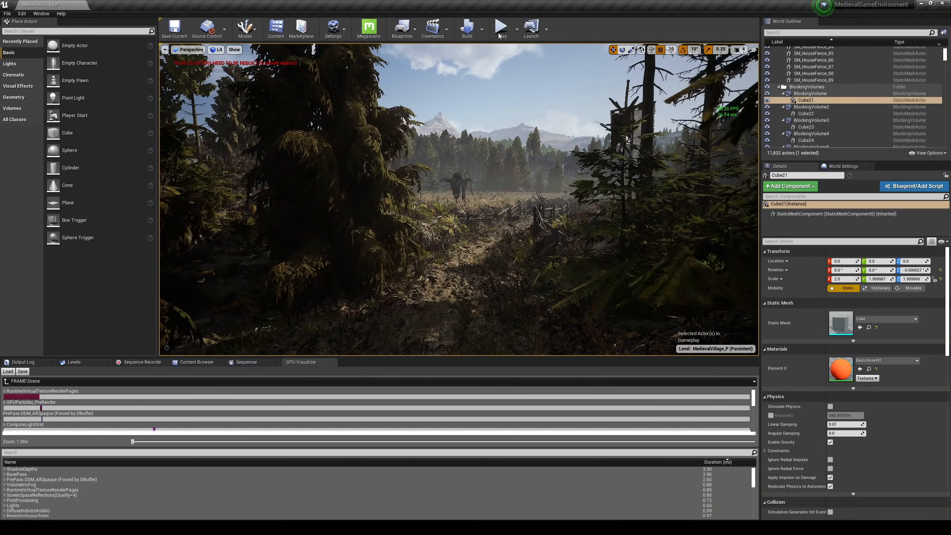
mouse_move(501, 27)
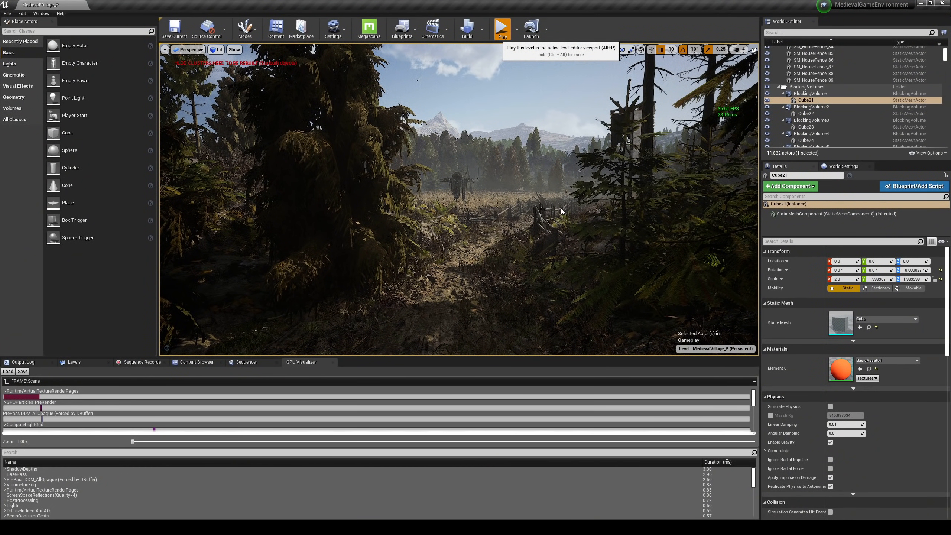
- Play the level in the editor and start the game from its main menu
left_click(502, 28)
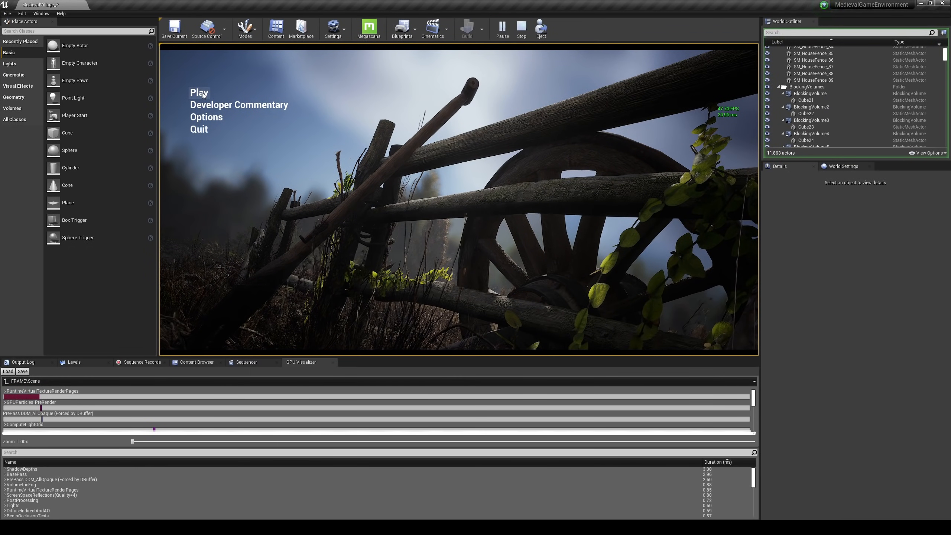
left_click(200, 92)
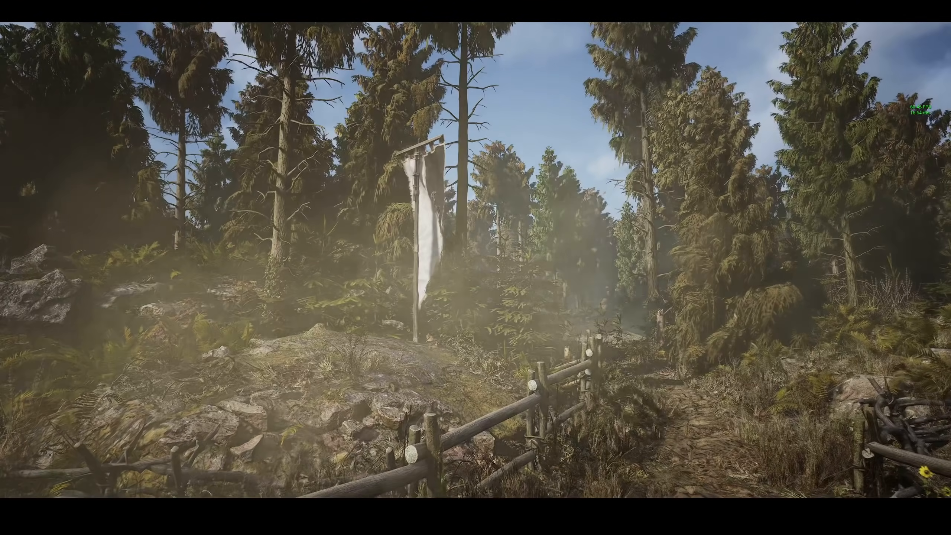
mouse_move(476, 268)
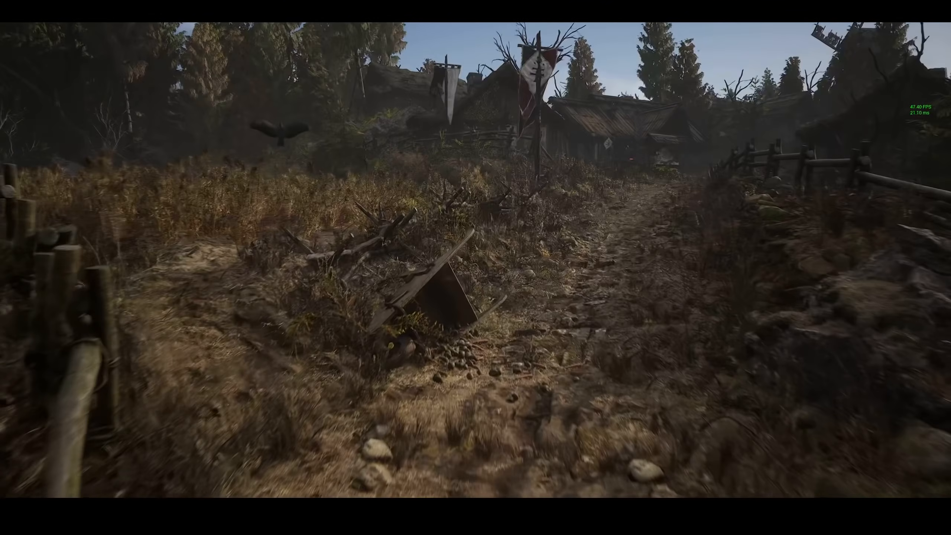
mouse_move(476, 268)
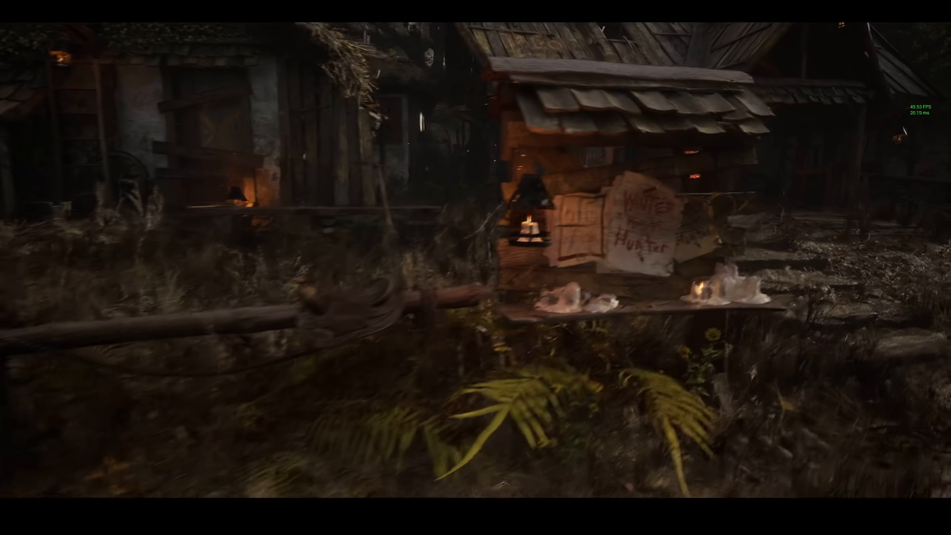
mouse_move(476, 267)
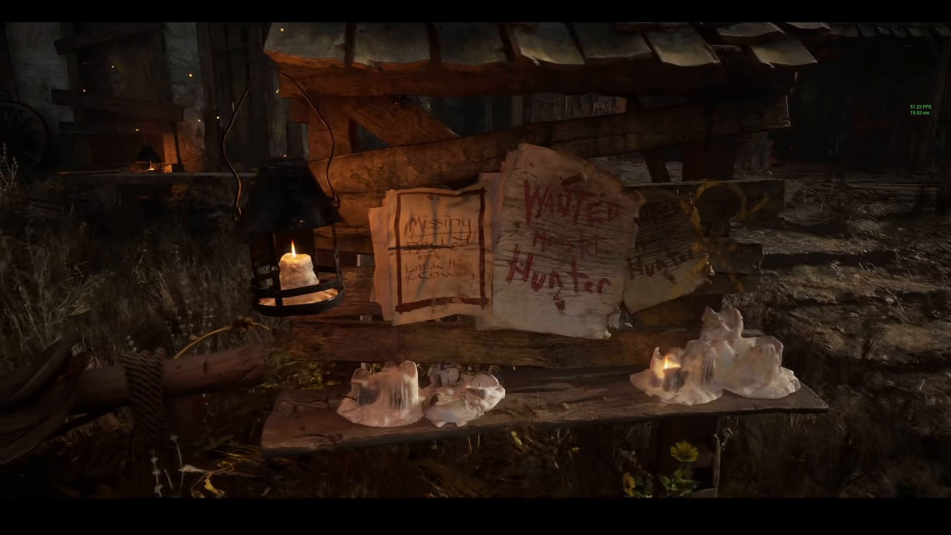
mouse_move(475, 267)
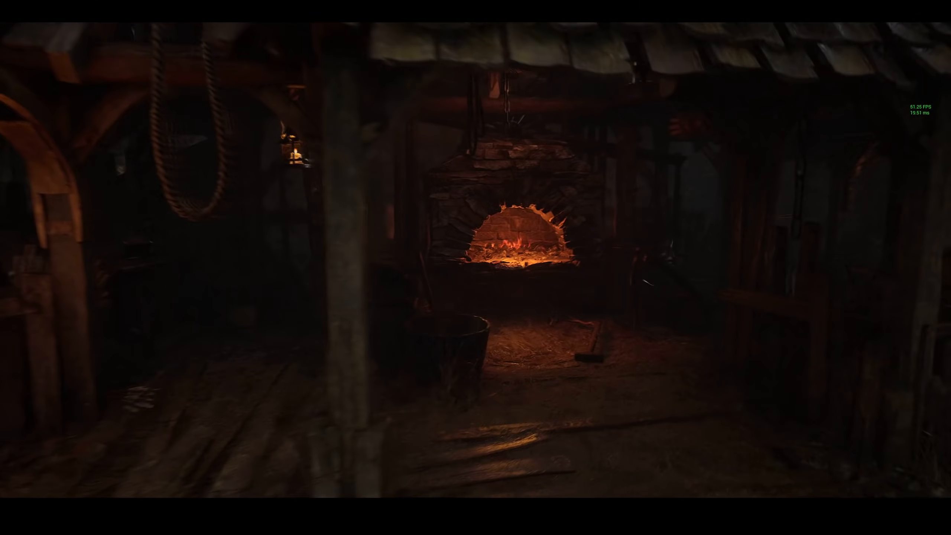
mouse_move(476, 268)
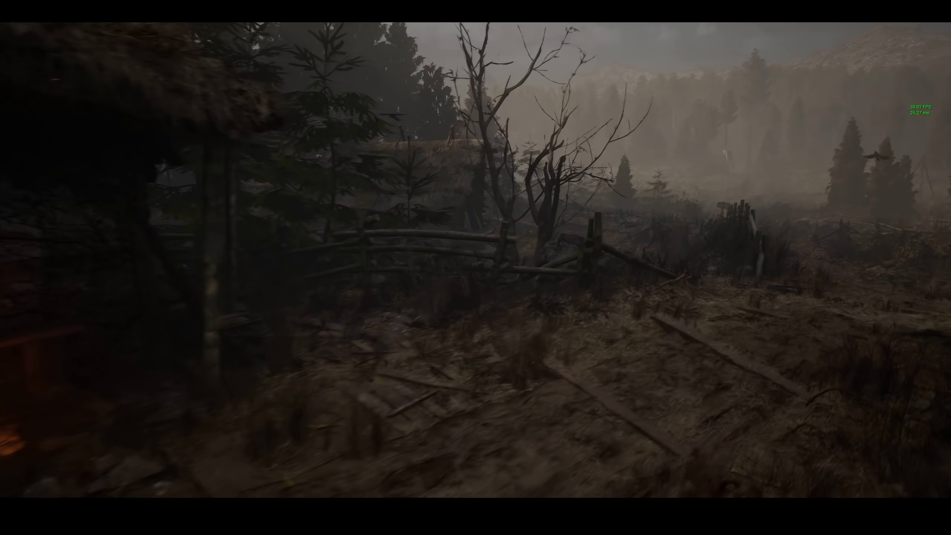
mouse_move(475, 267)
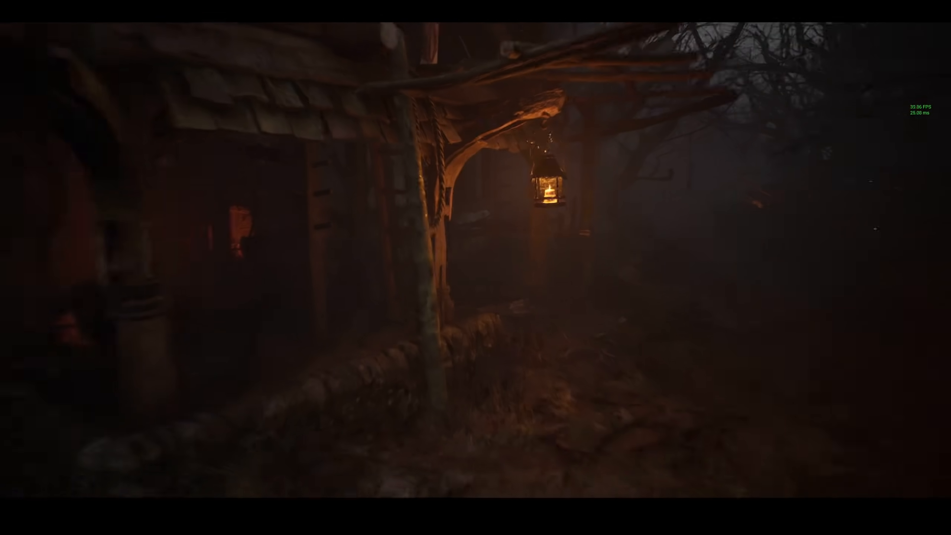
mouse_move(476, 268)
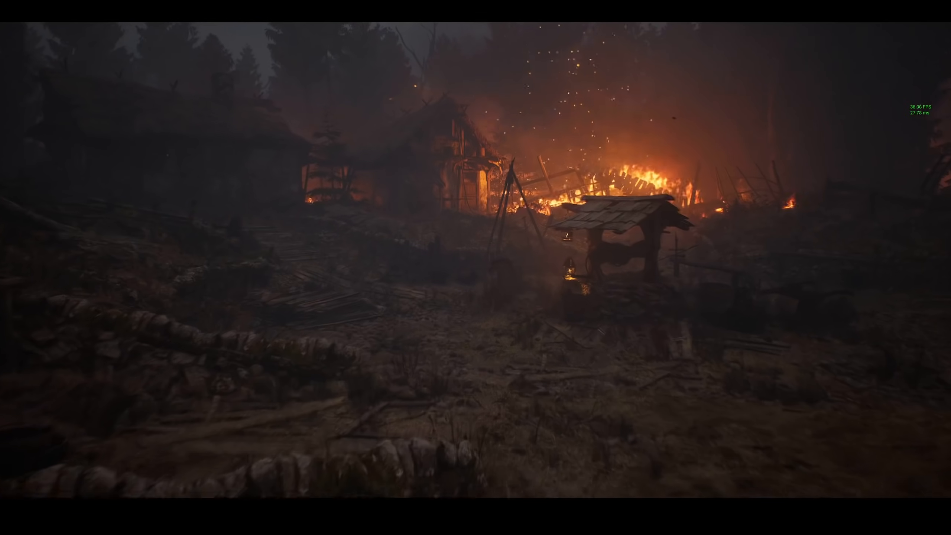
mouse_move(476, 267)
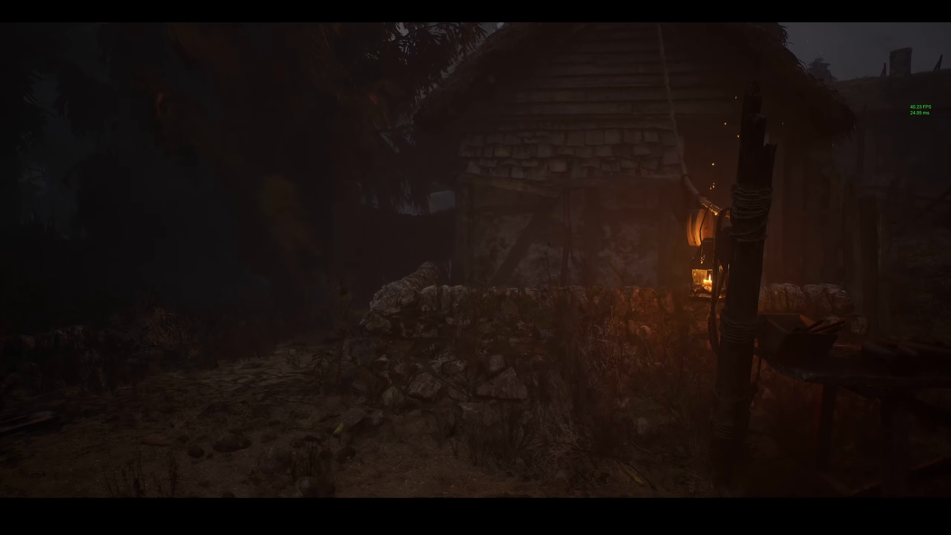
mouse_move(476, 267)
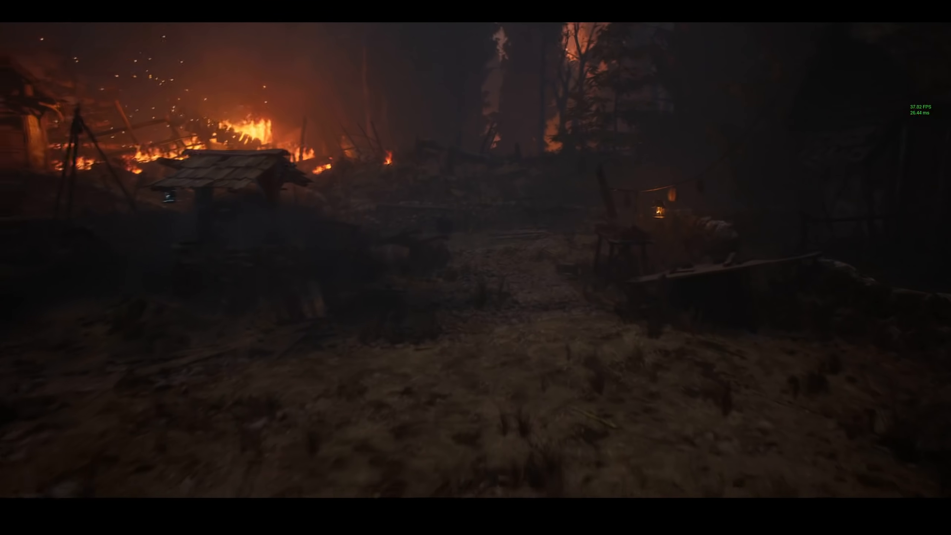
mouse_move(476, 267)
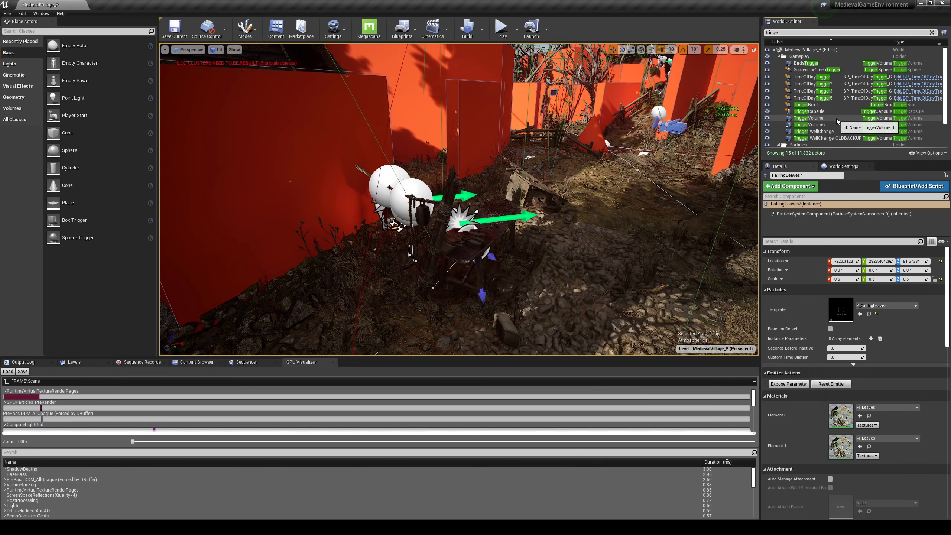
left_click(807, 104)
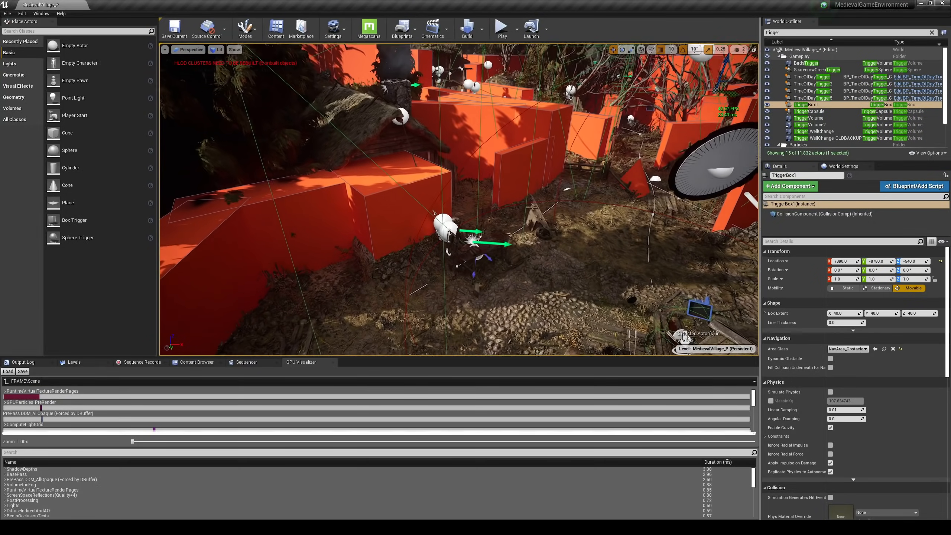
left_click(808, 111)
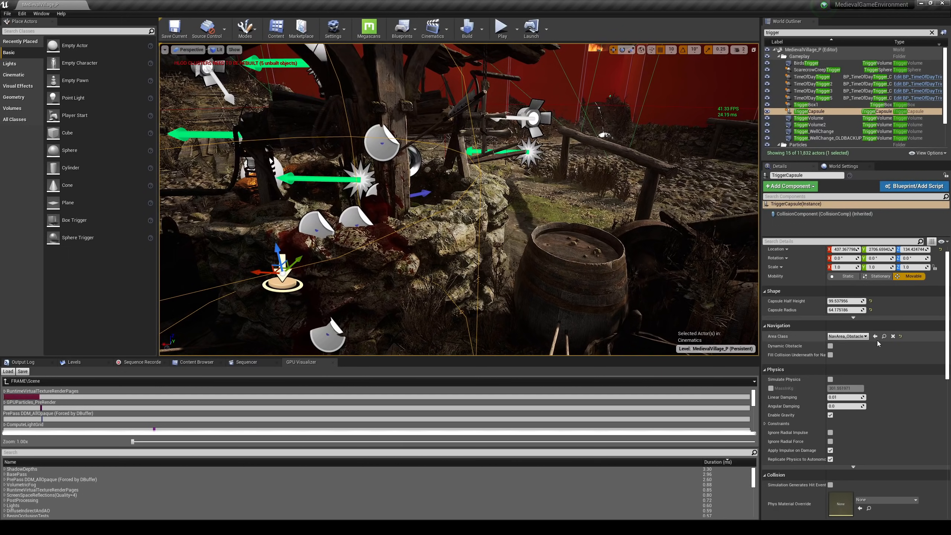
scroll("down", 3)
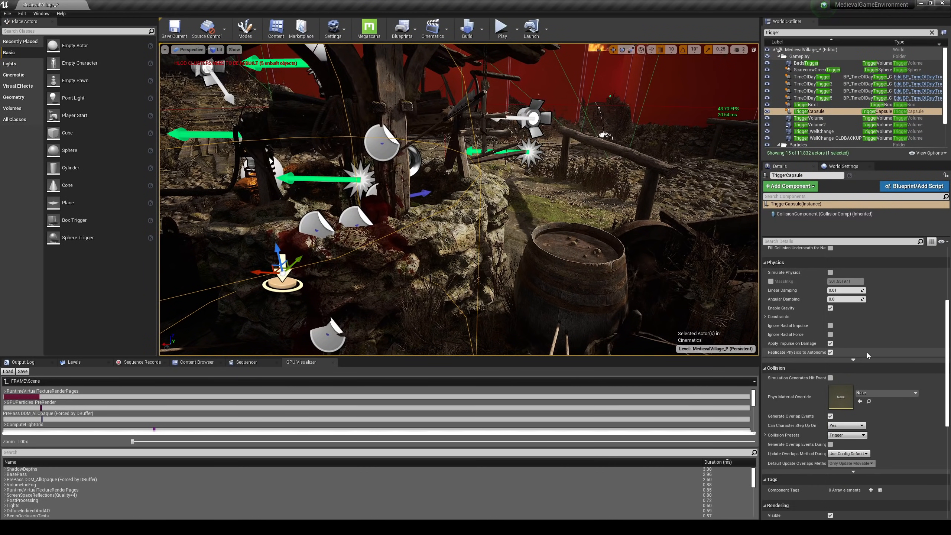
scroll("down", 3)
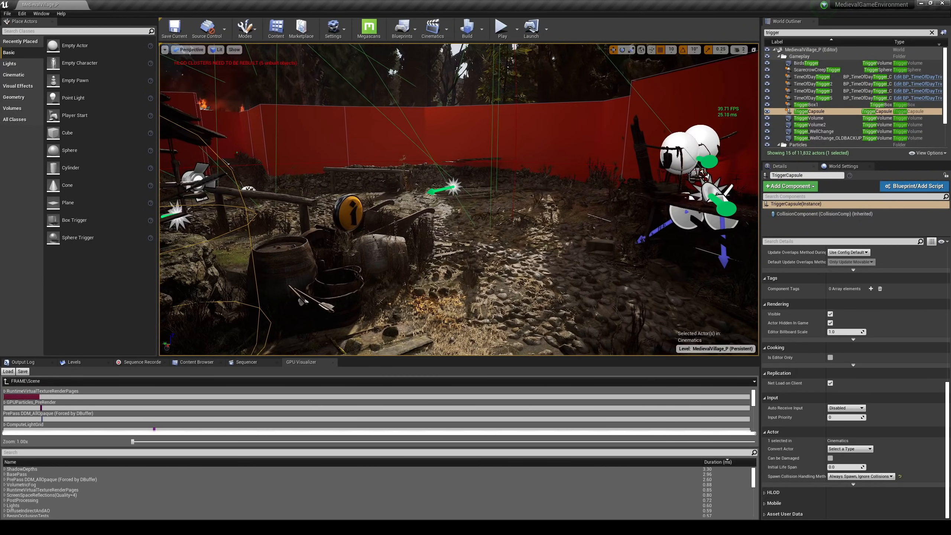
mouse_move(804, 118)
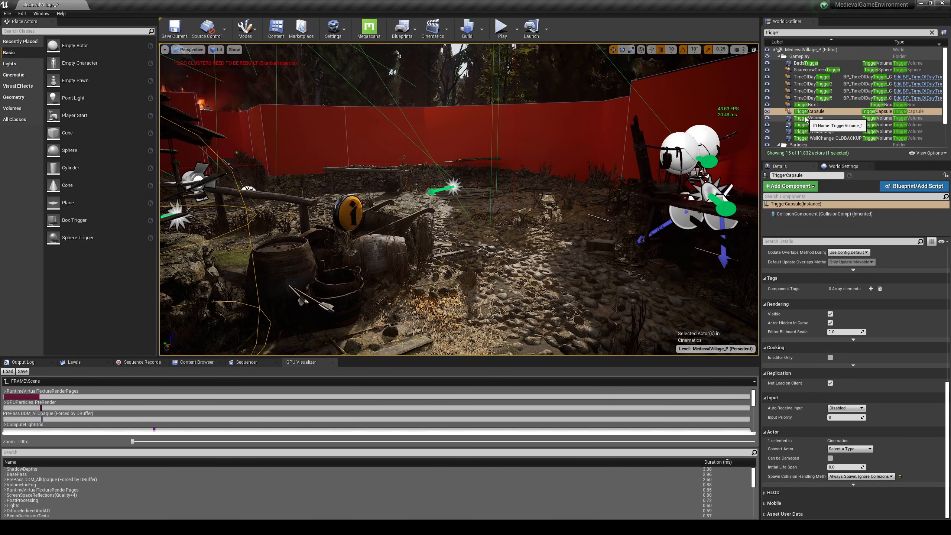
left_click(816, 84)
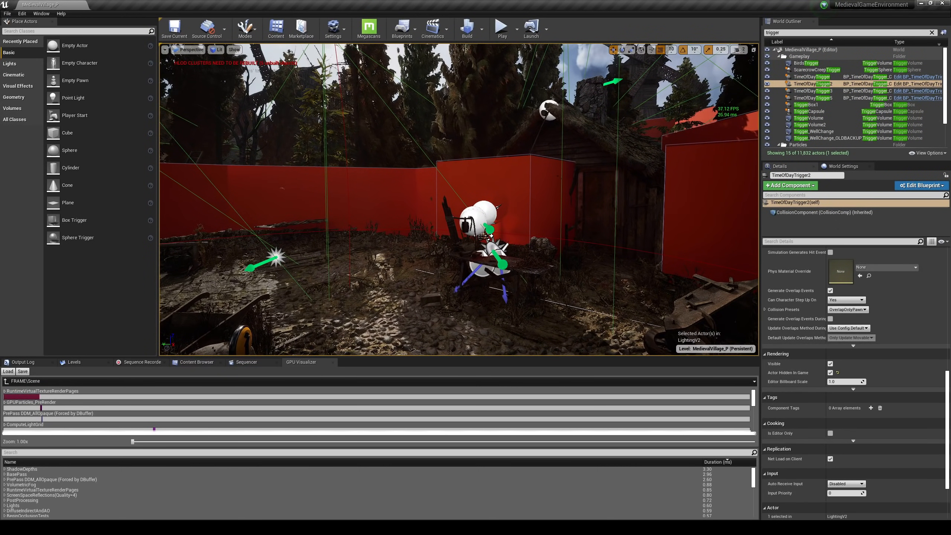
left_click(815, 131)
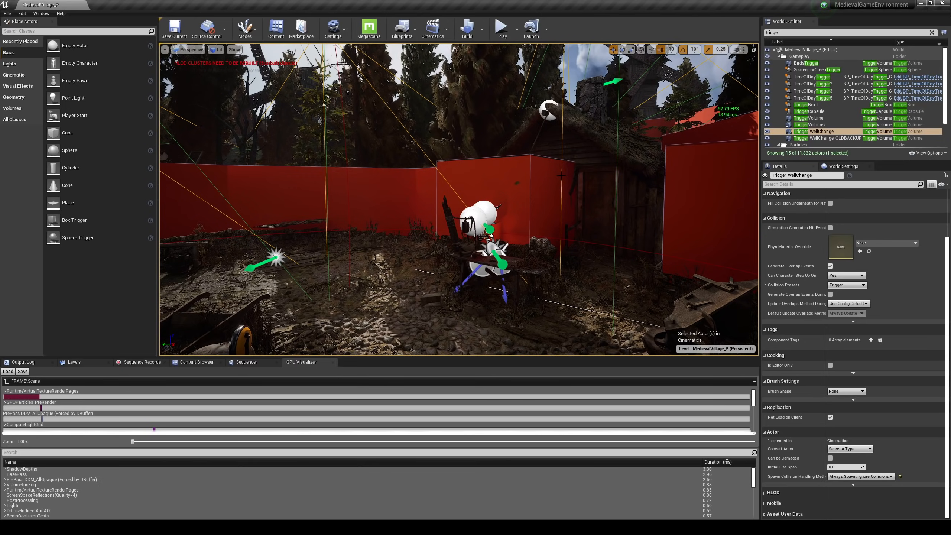
mouse_move(813, 131)
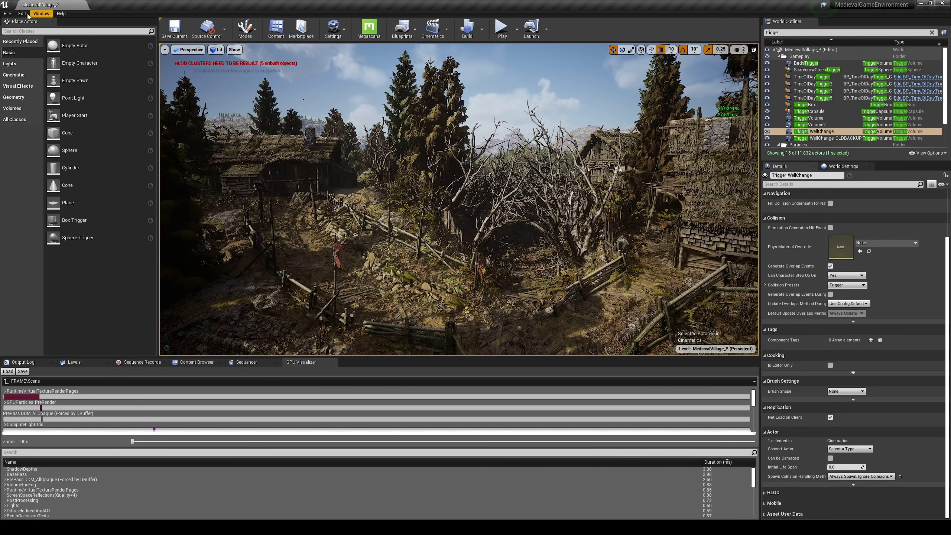
- Search the Edit > Plugins list for 'dls'
left_click(21, 14)
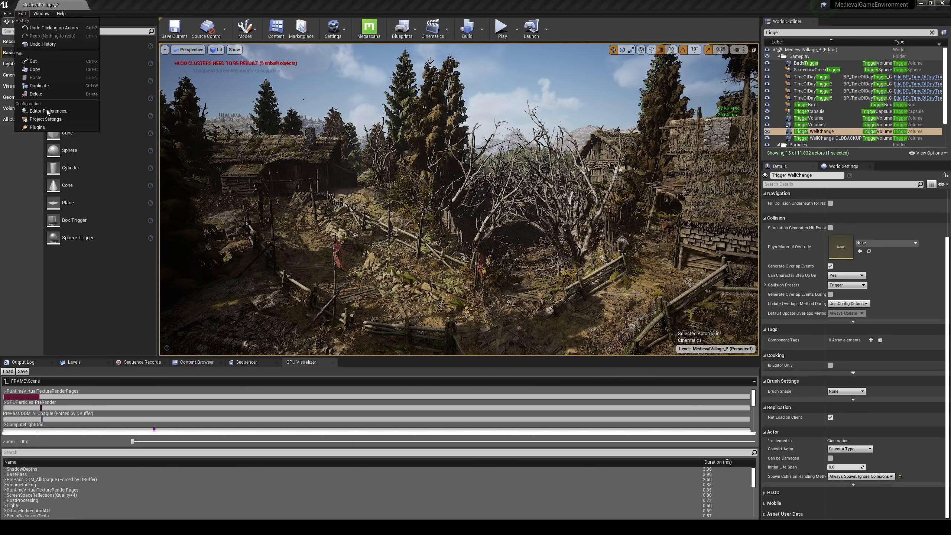
left_click(38, 127)
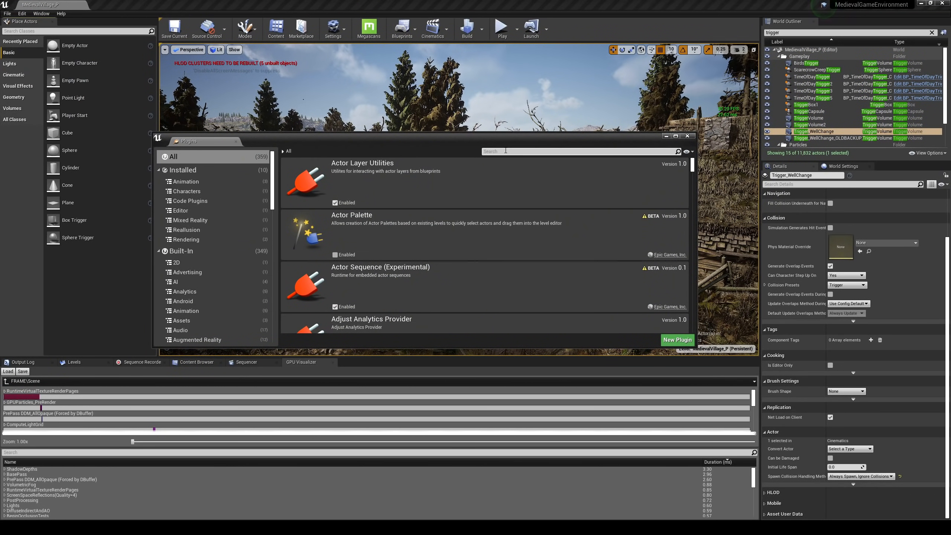
type("dls")
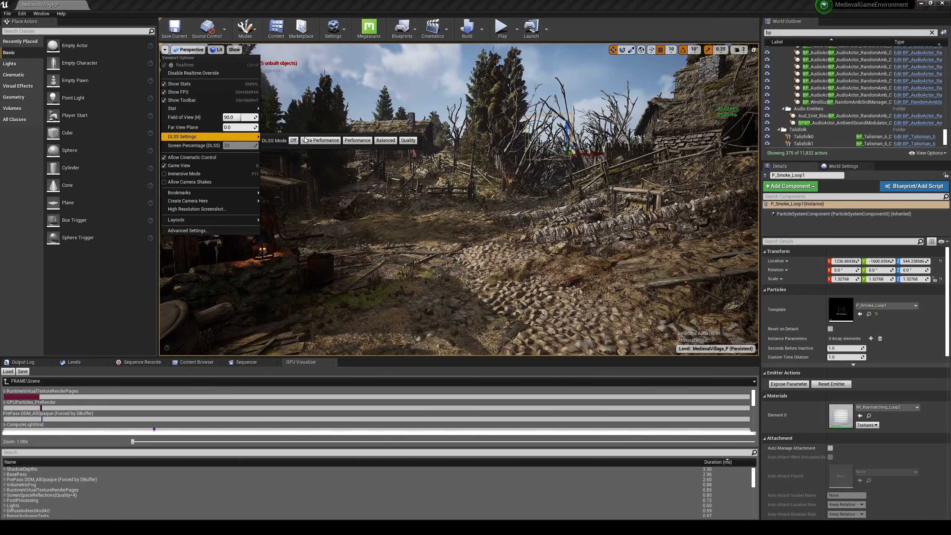
- Browse the viewport's DLSS Mode options, from Off to Quality
left_click(320, 140)
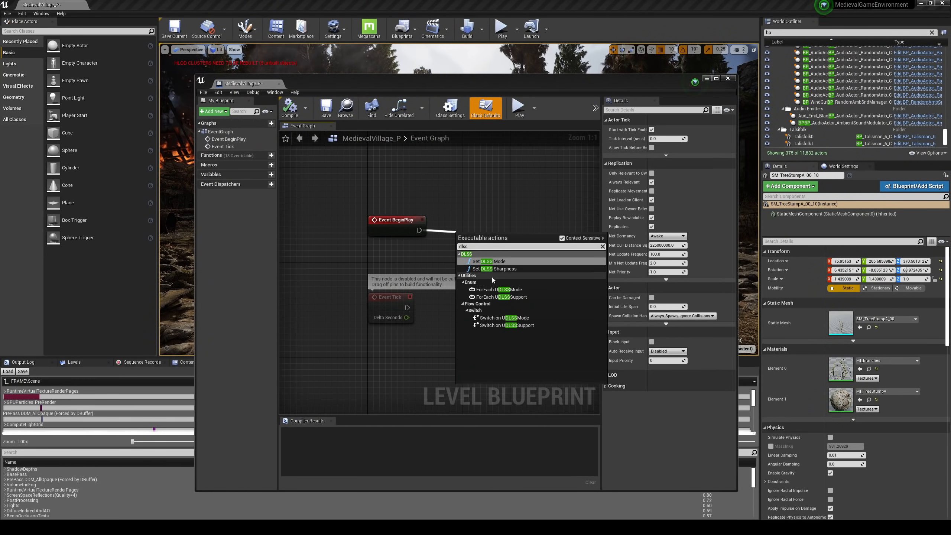
- Chain Set DLSS Mode (Ultra Performance) and Set DLSS Sharpness after BeginPlay, then compile
left_click(488, 261)
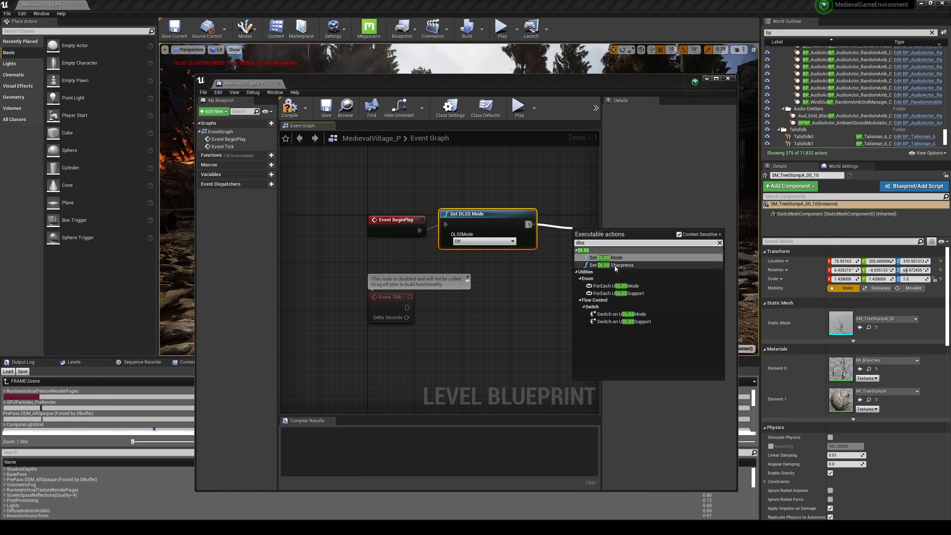
left_click(612, 265)
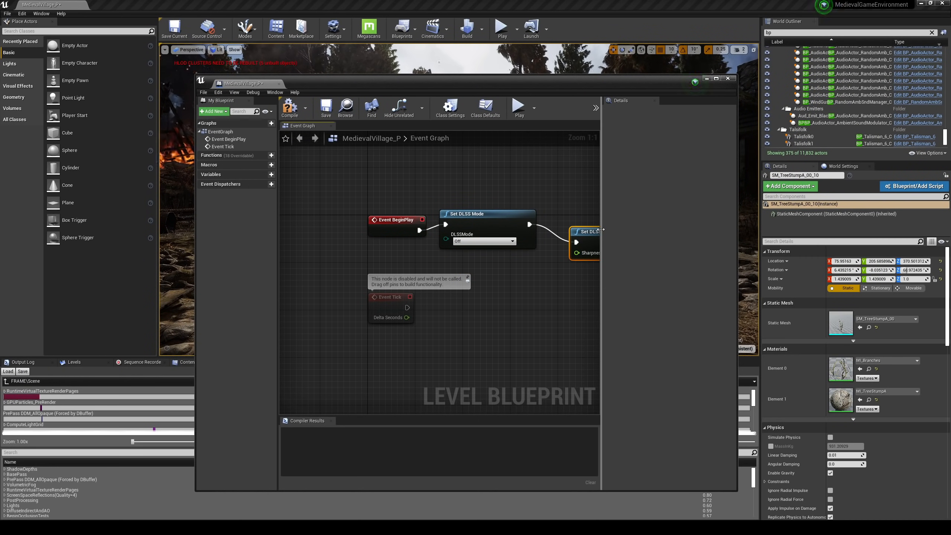
mouse_move(632, 243)
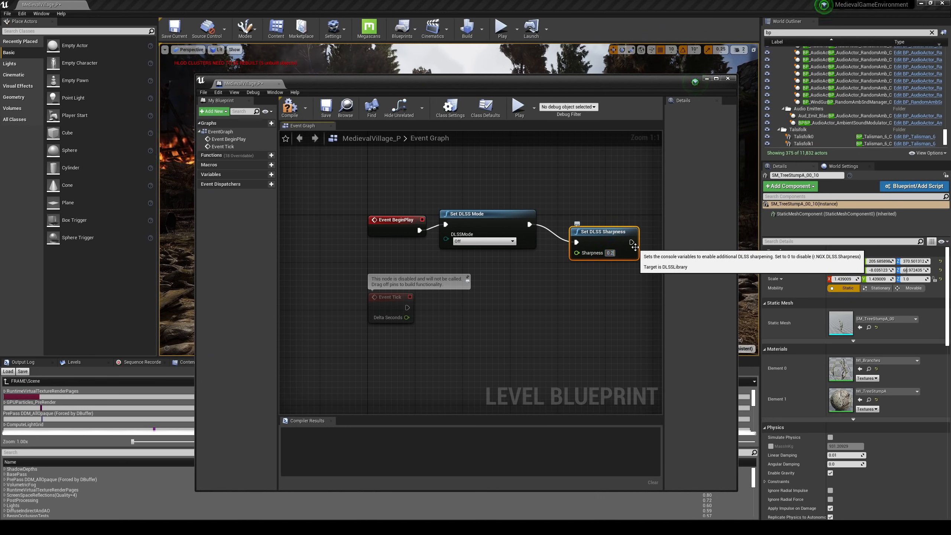
left_click(487, 214)
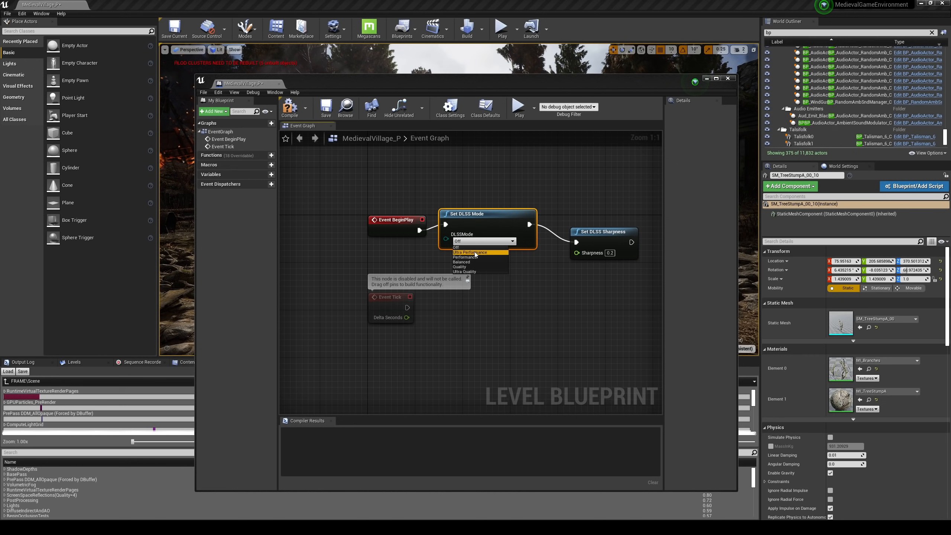
left_click(471, 252)
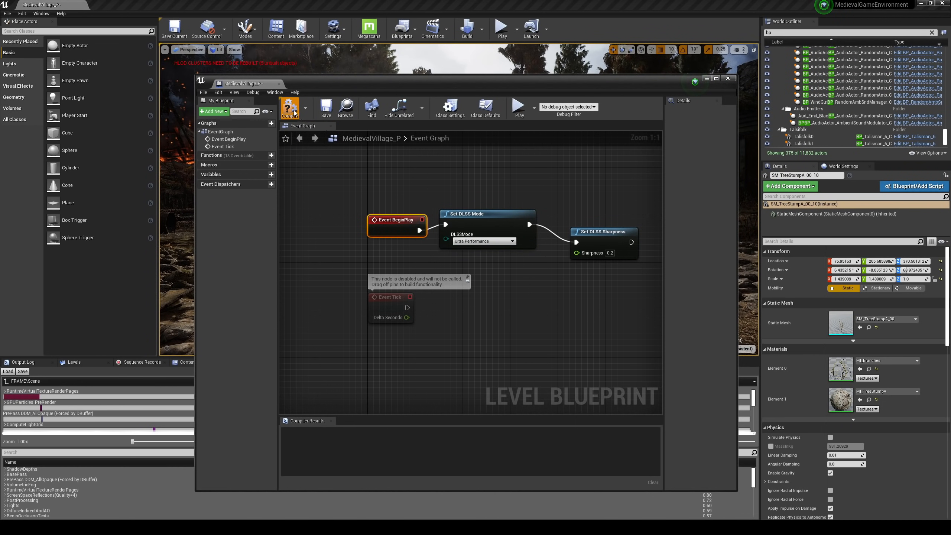
left_click(326, 108)
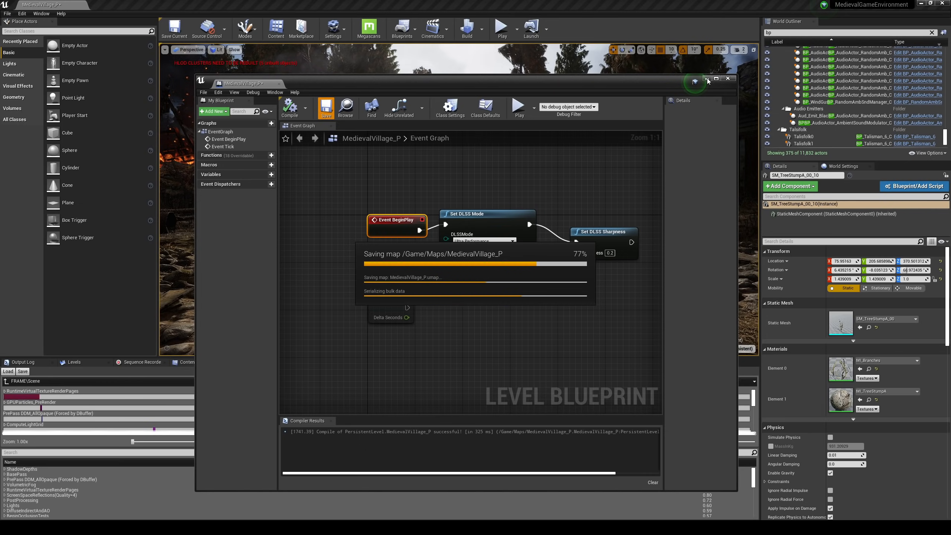
- Close the level blueprint editor and play the village level again
left_click(728, 79)
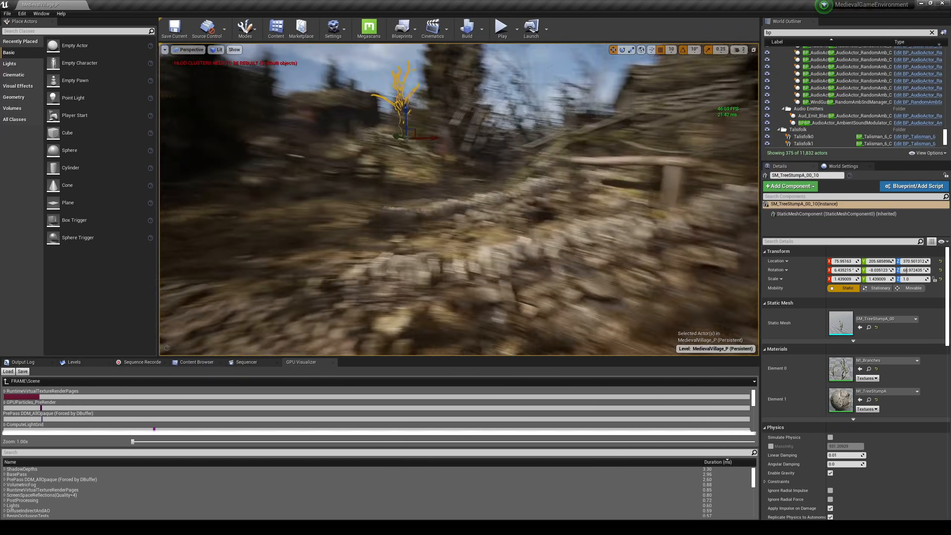
mouse_move(502, 27)
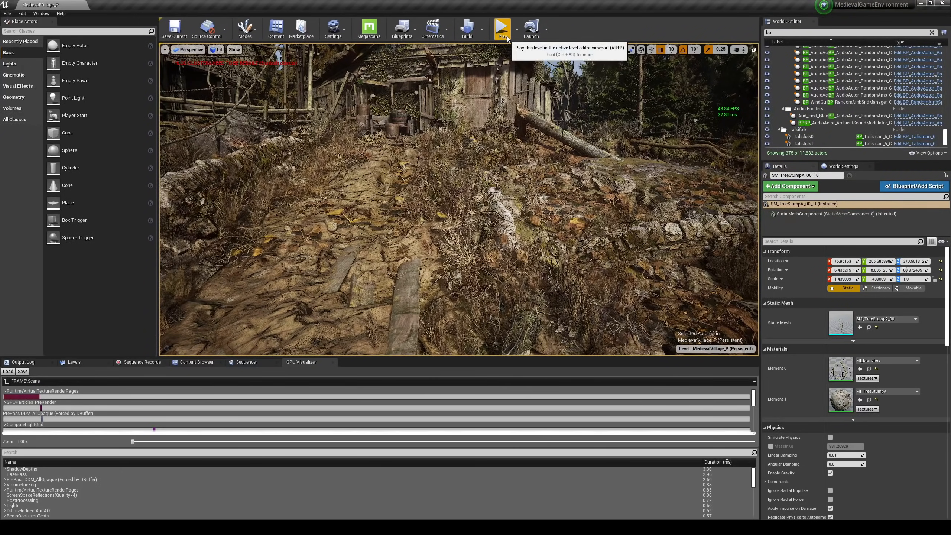
left_click(501, 28)
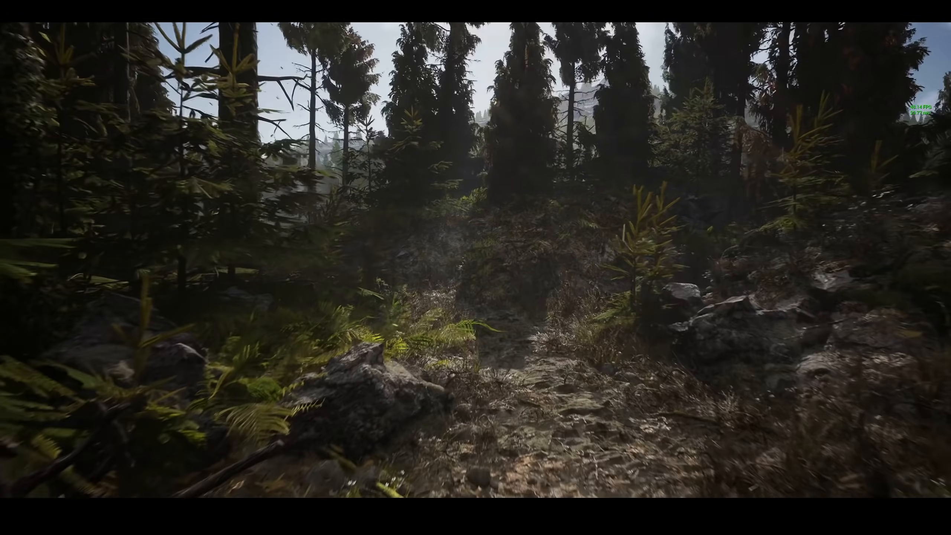
mouse_move(475, 268)
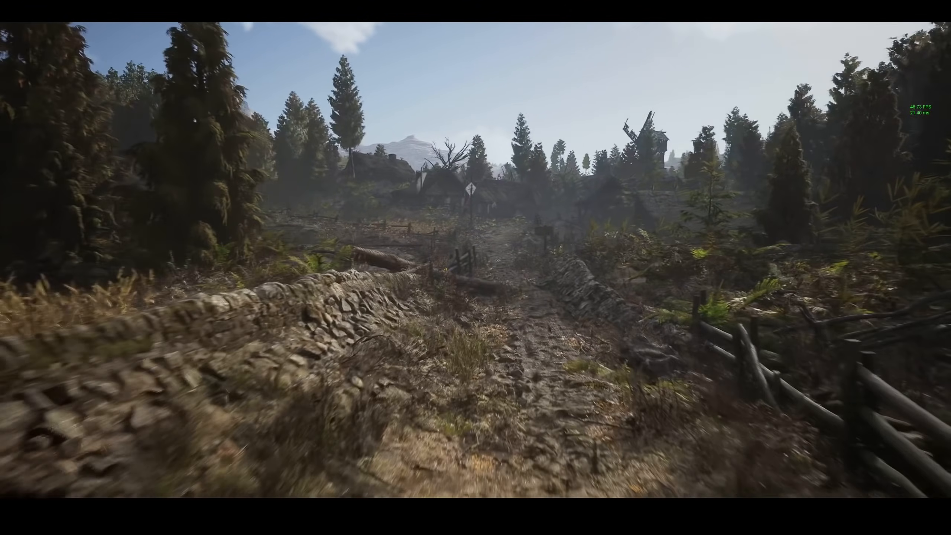
mouse_move(475, 267)
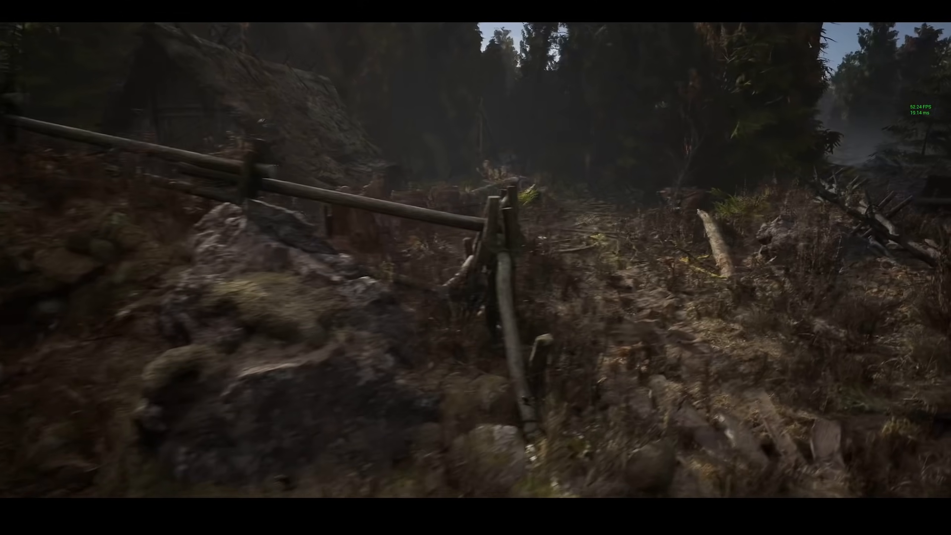
mouse_move(476, 268)
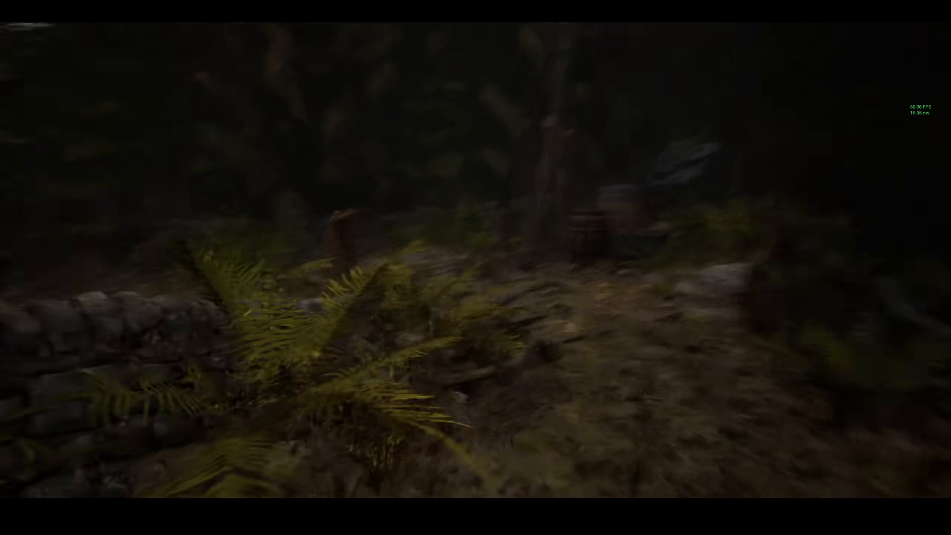
mouse_move(475, 267)
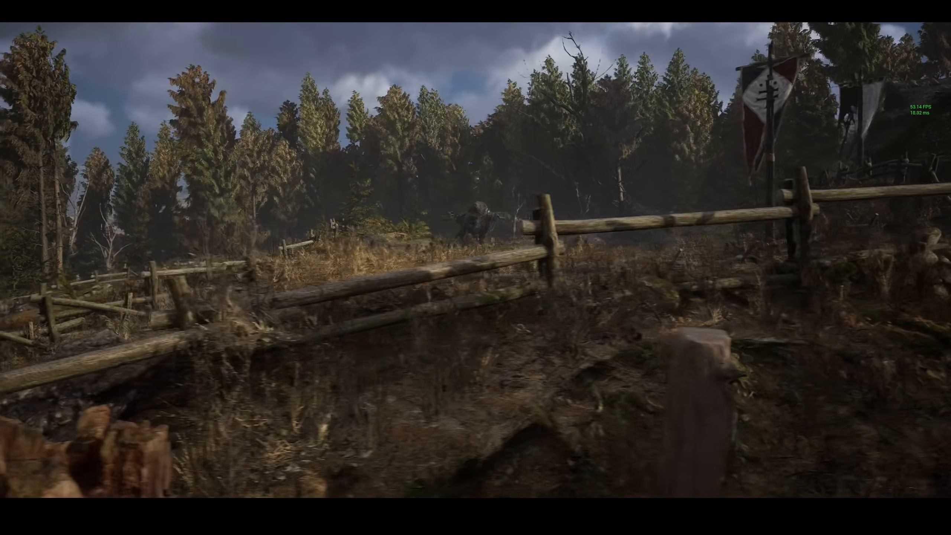
mouse_move(475, 268)
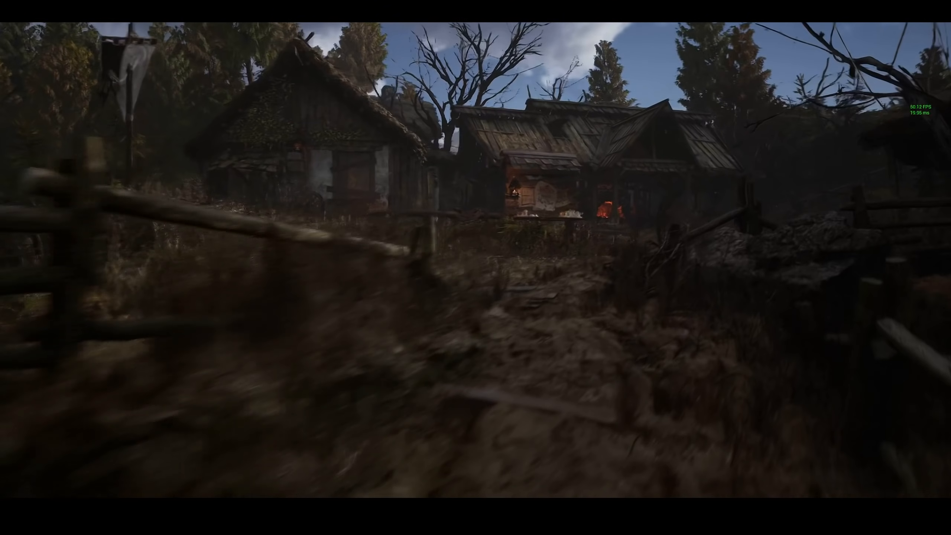
mouse_move(476, 267)
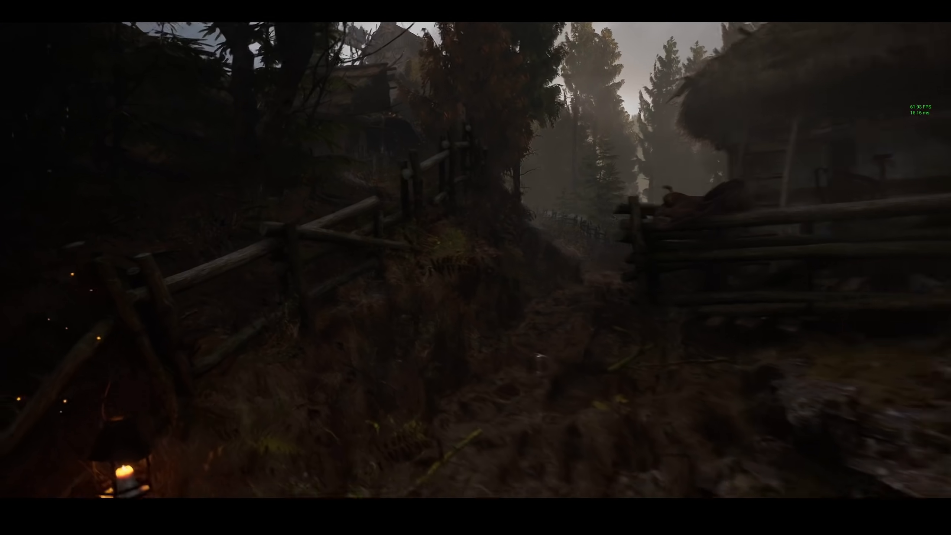
mouse_move(475, 267)
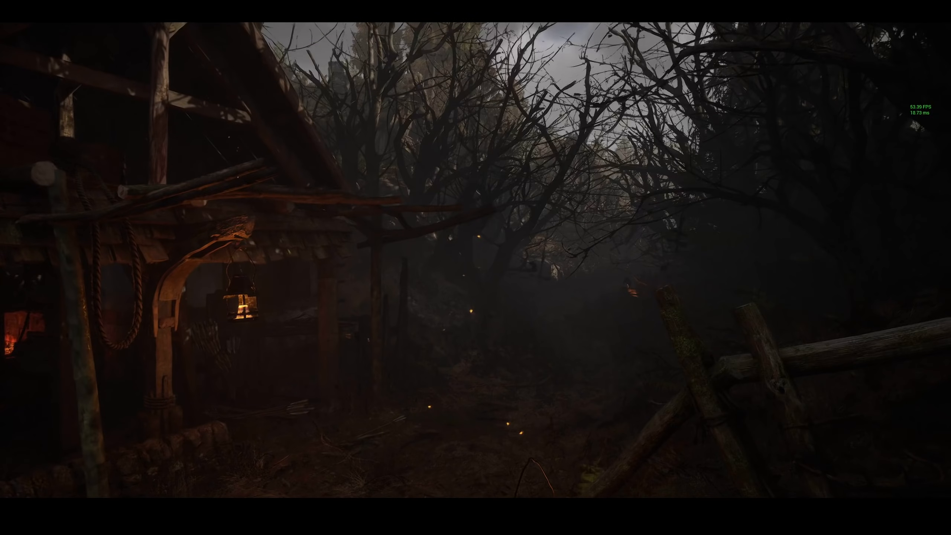
mouse_move(475, 268)
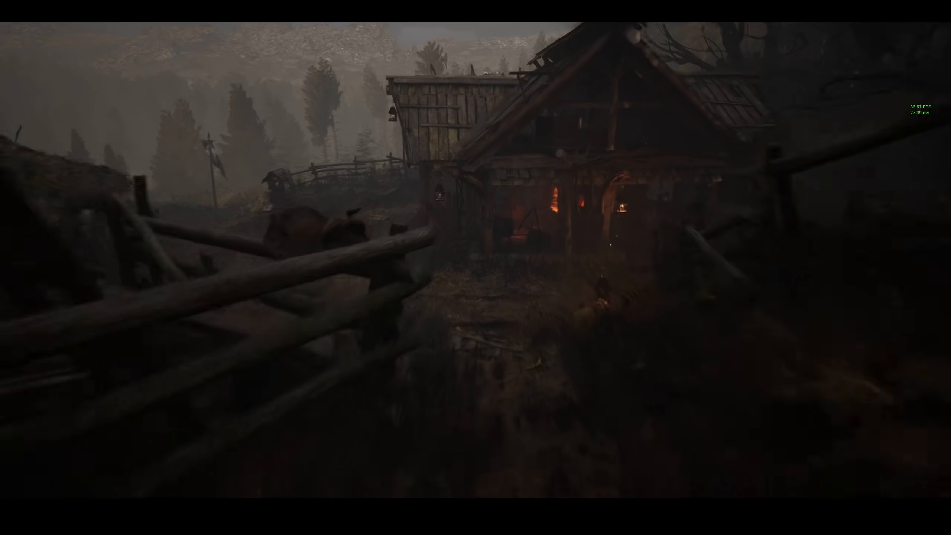
mouse_move(475, 267)
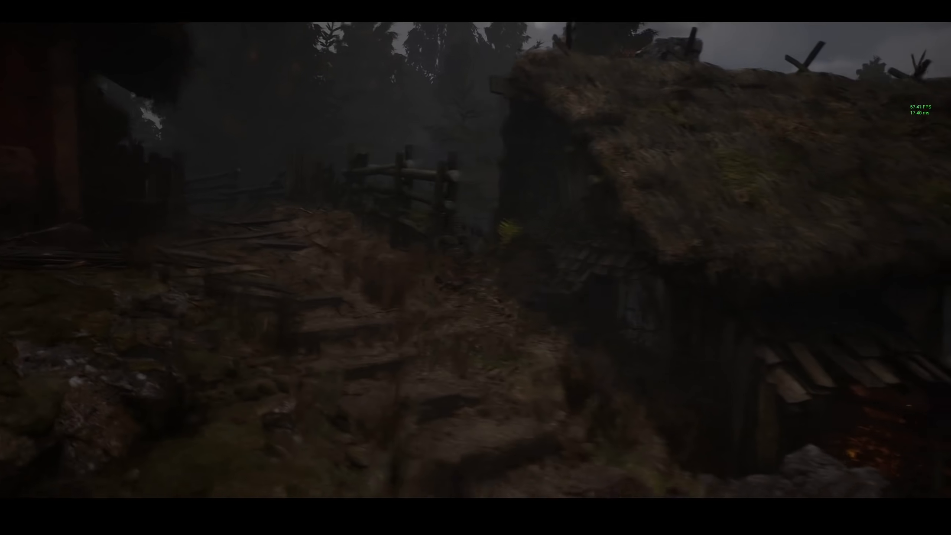
mouse_move(475, 268)
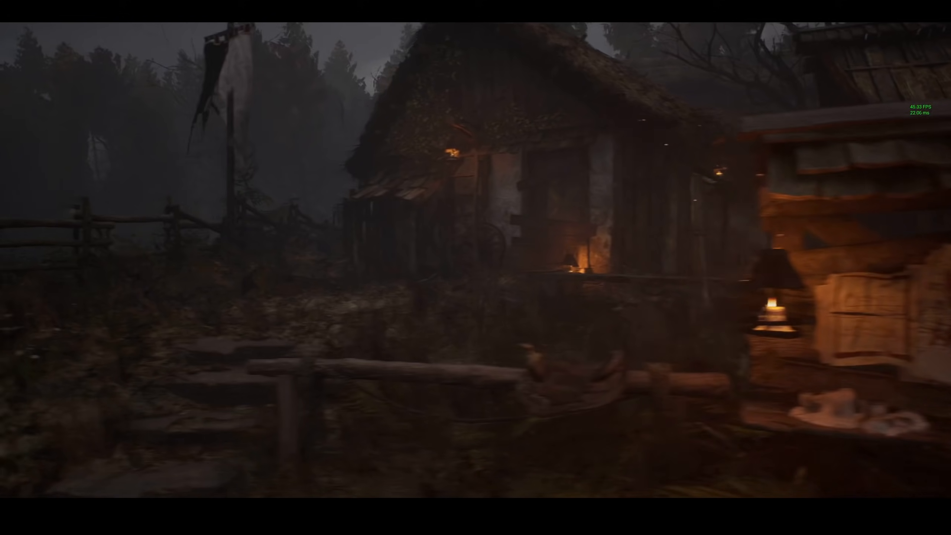
mouse_move(476, 267)
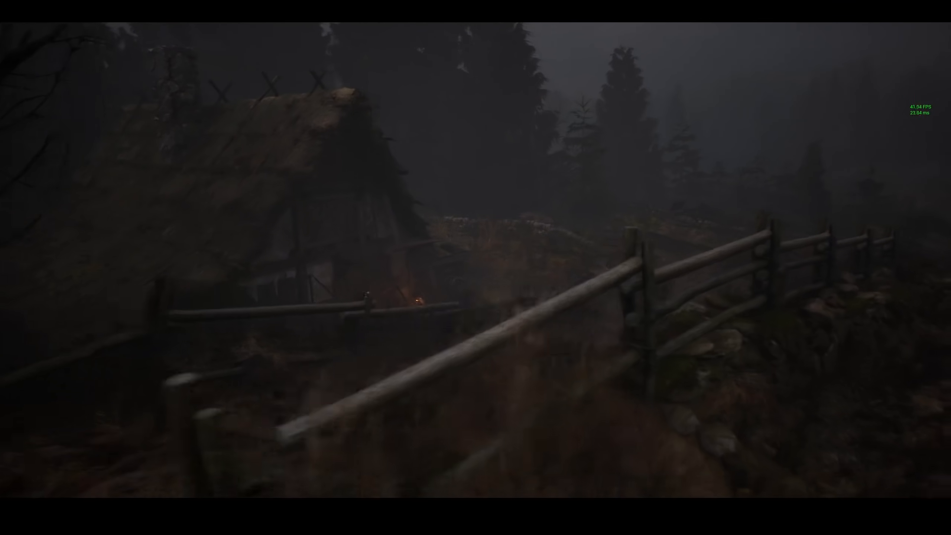
mouse_move(476, 267)
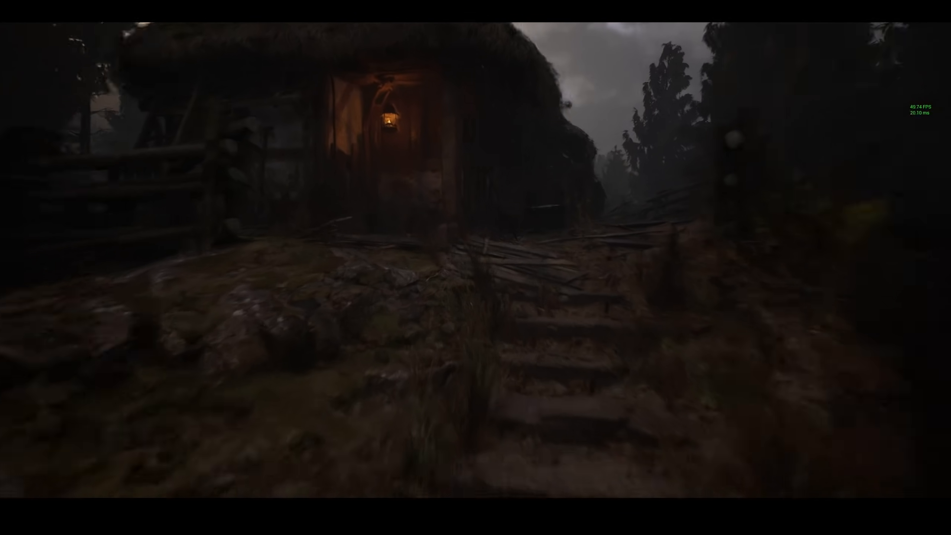
mouse_move(475, 267)
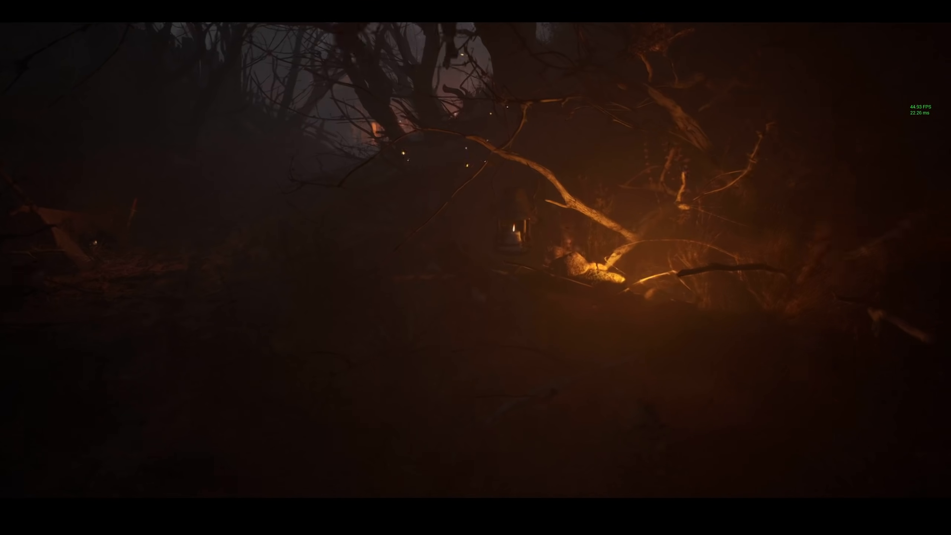
mouse_move(475, 268)
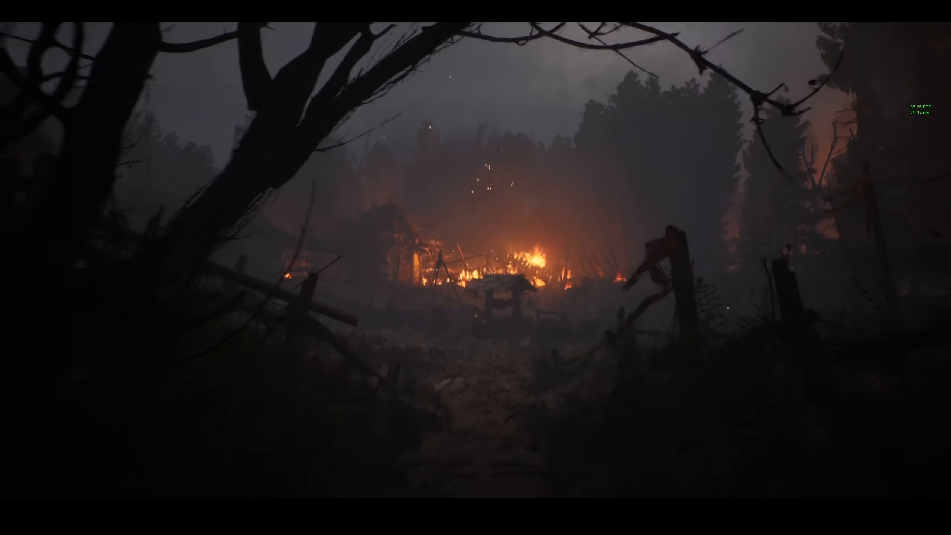
mouse_move(476, 268)
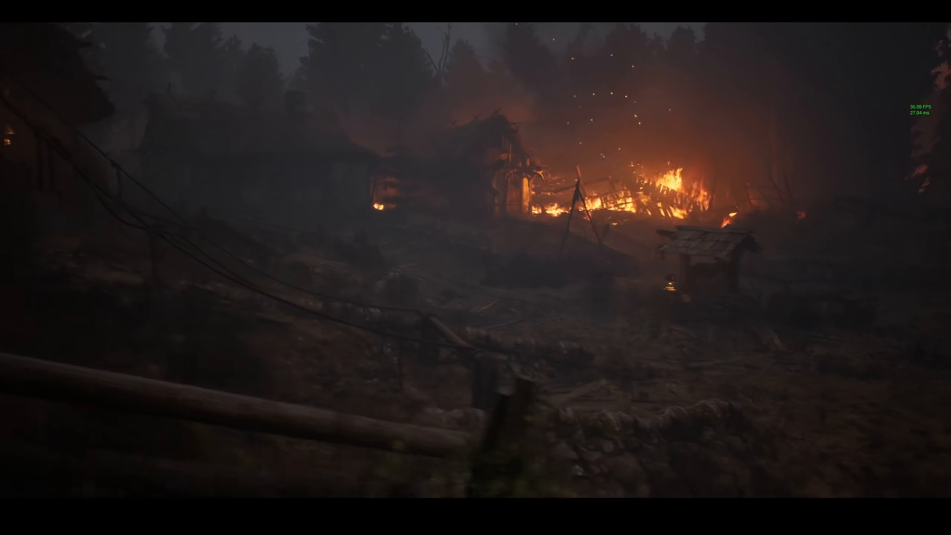
mouse_move(476, 267)
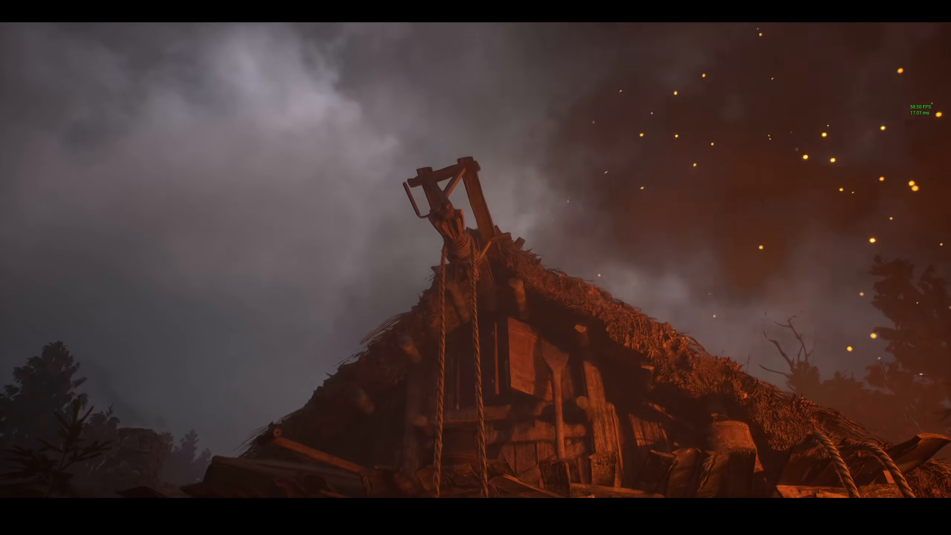
mouse_move(476, 267)
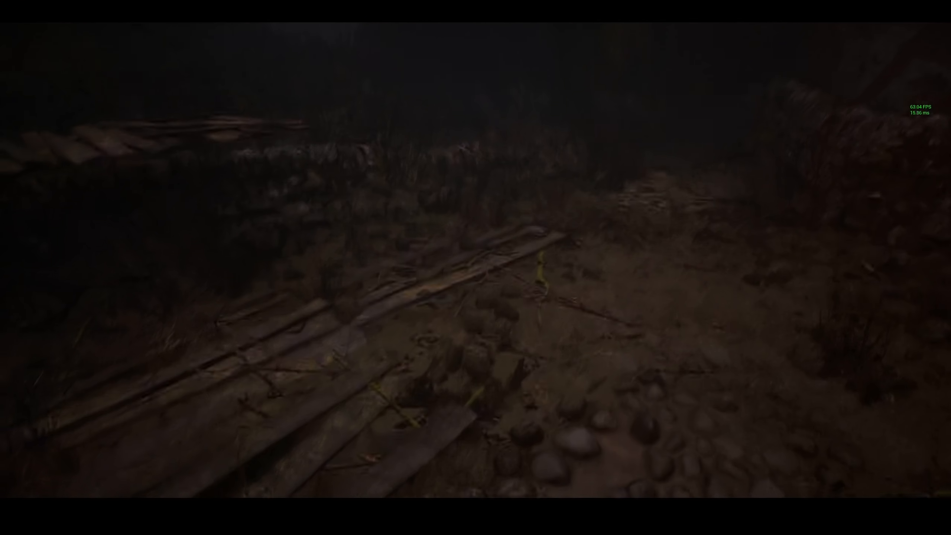
mouse_move(475, 267)
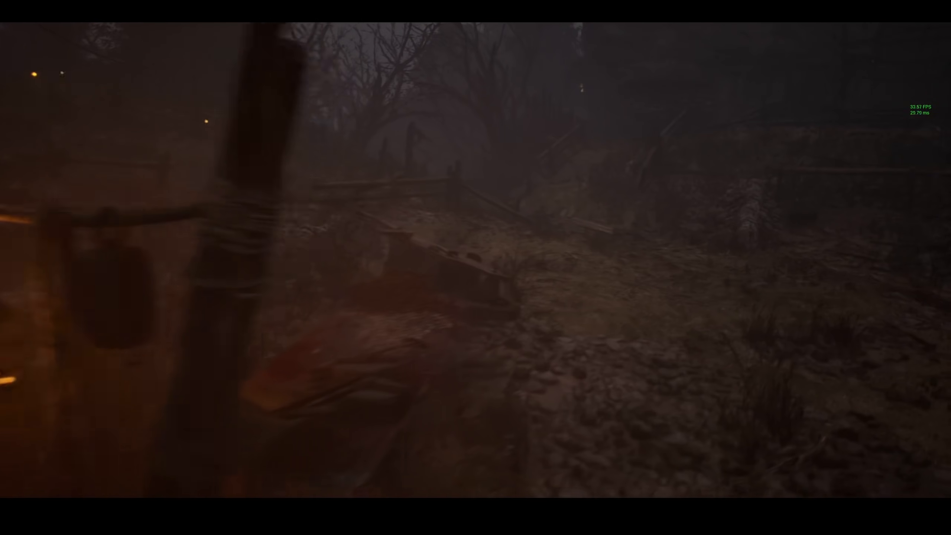
mouse_move(475, 268)
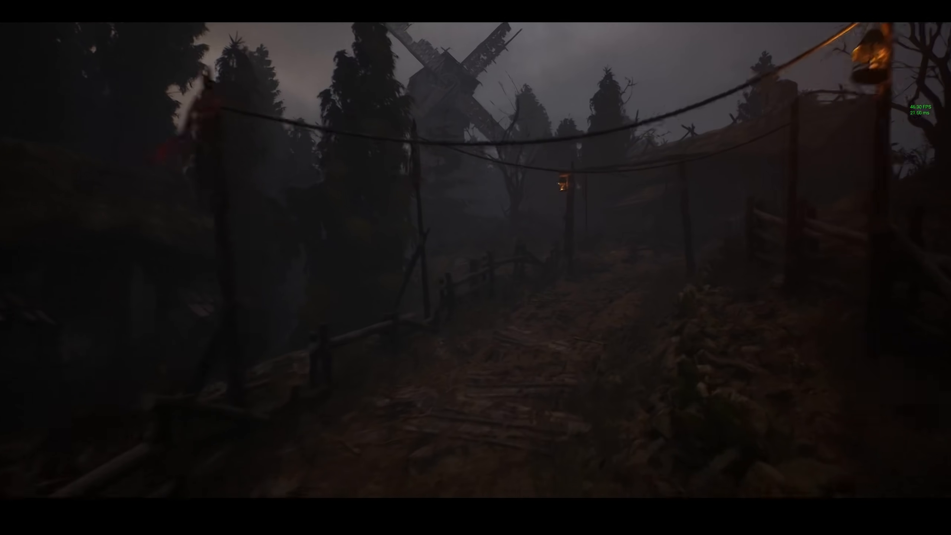
mouse_move(476, 268)
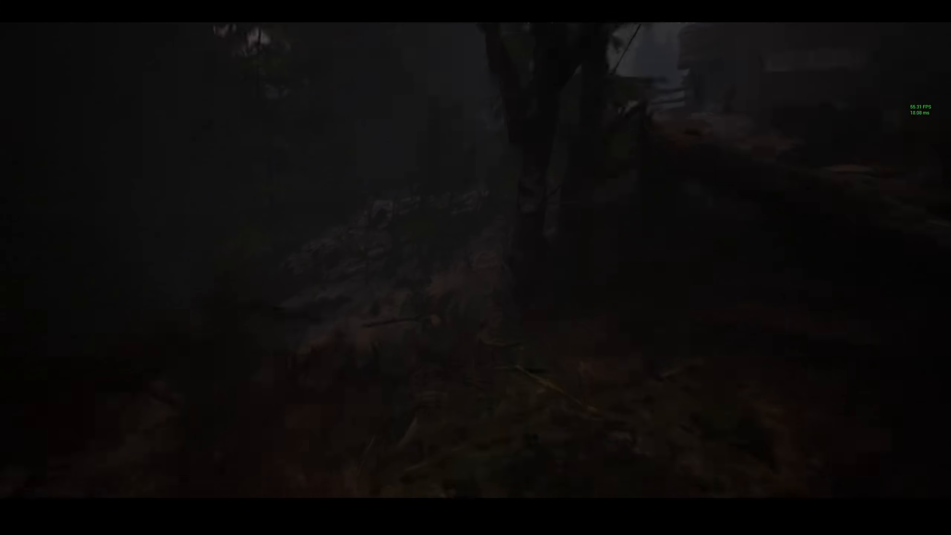
mouse_move(476, 267)
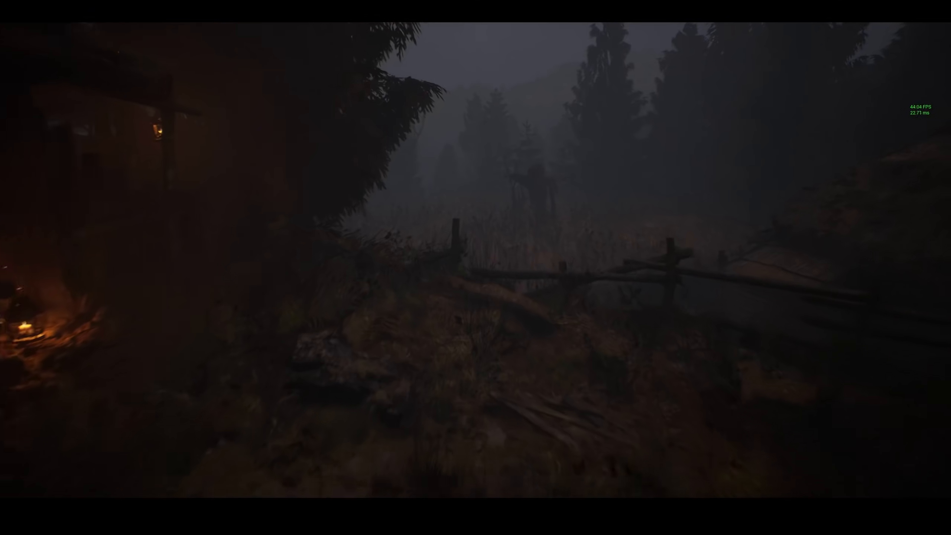
mouse_move(476, 267)
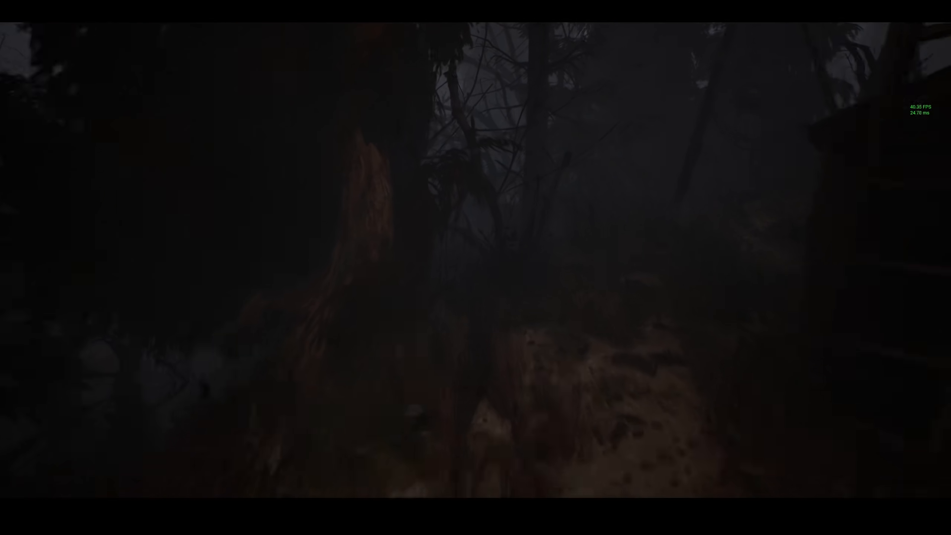
mouse_move(475, 268)
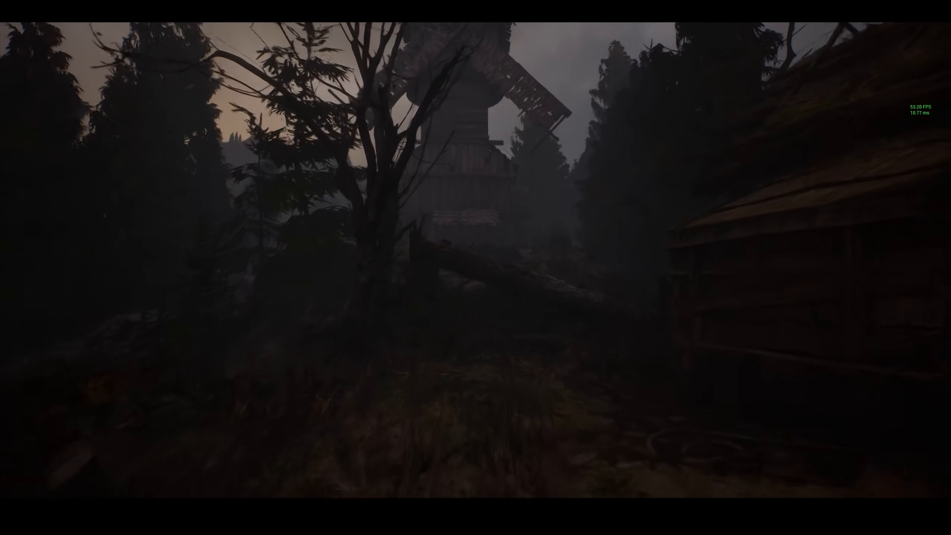
mouse_move(475, 268)
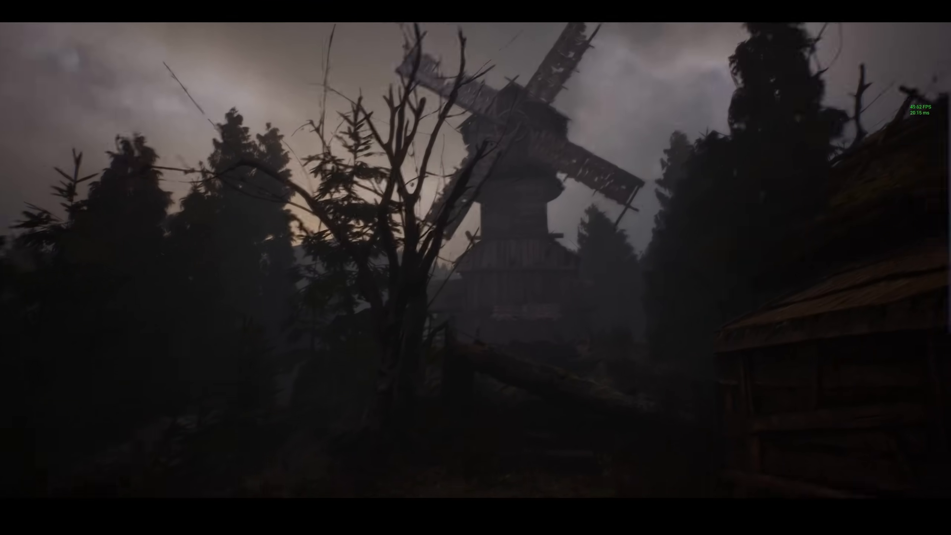
mouse_move(475, 267)
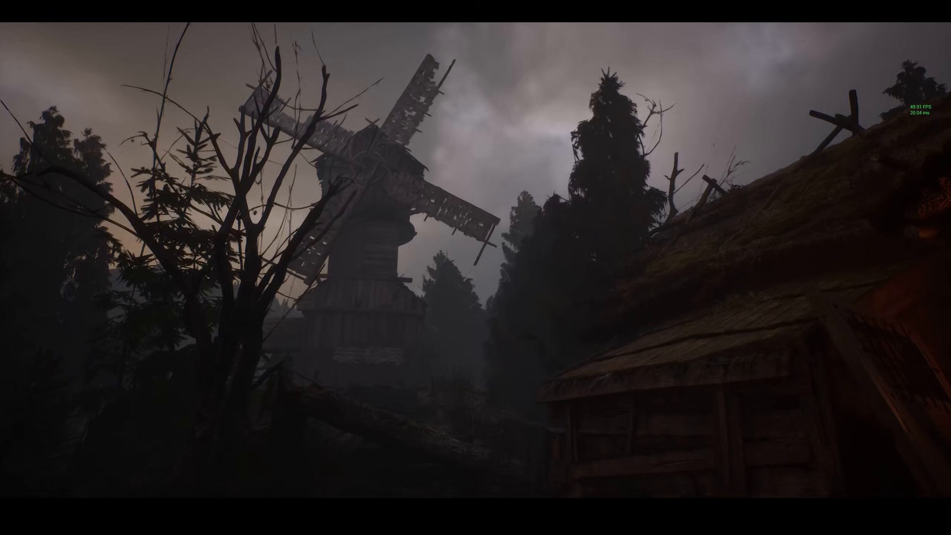